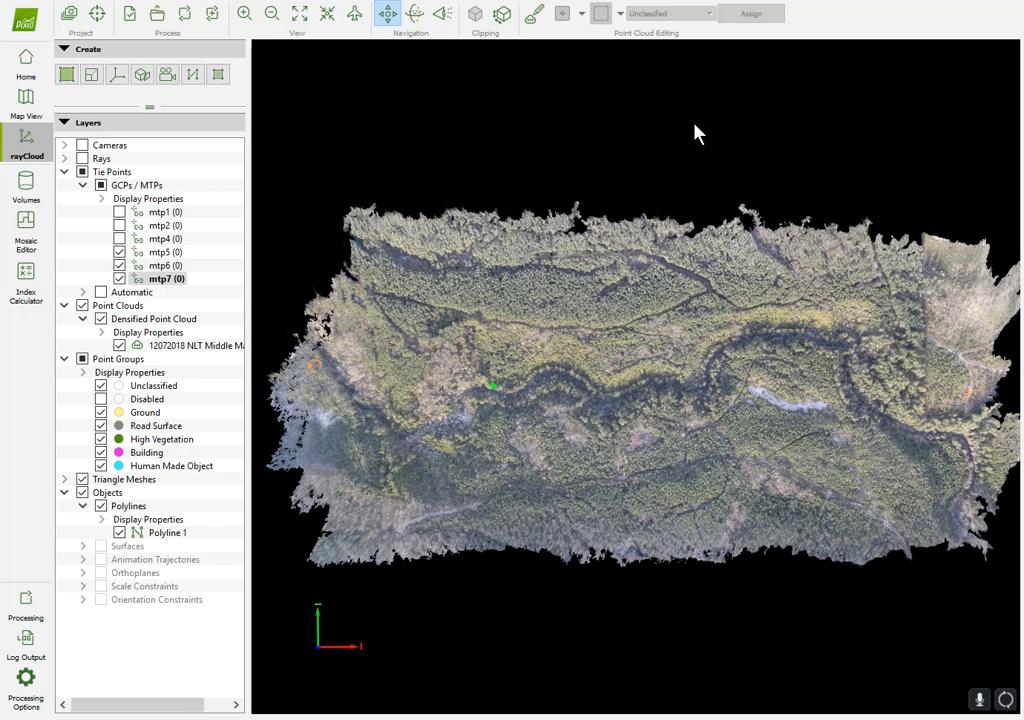
mouse_move(640, 420)
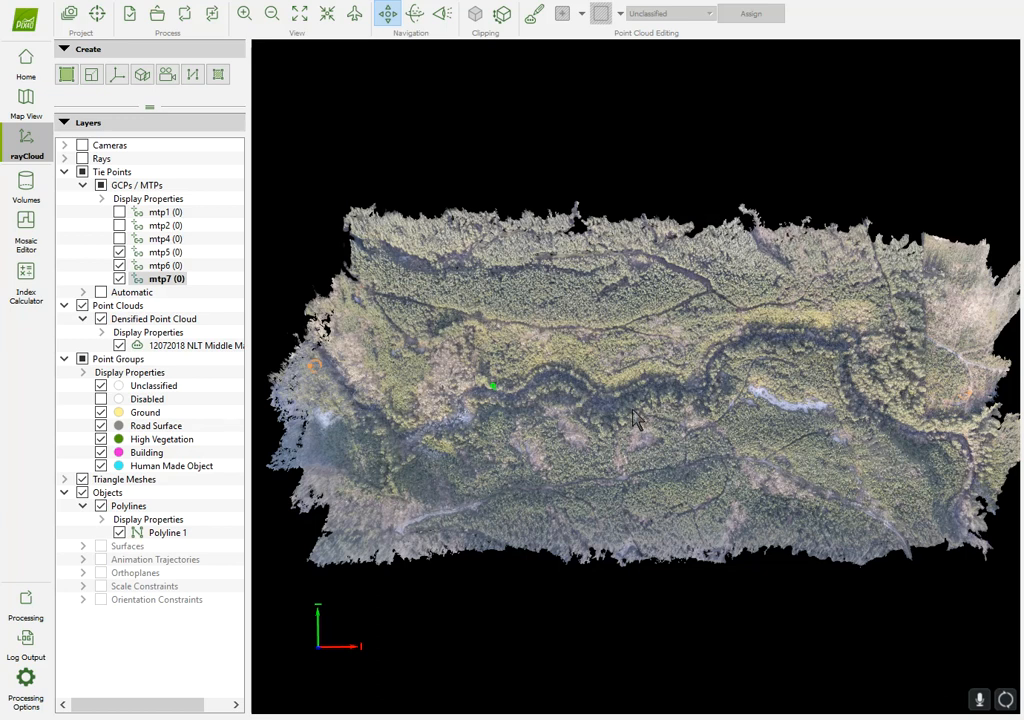
mouse_move(644, 424)
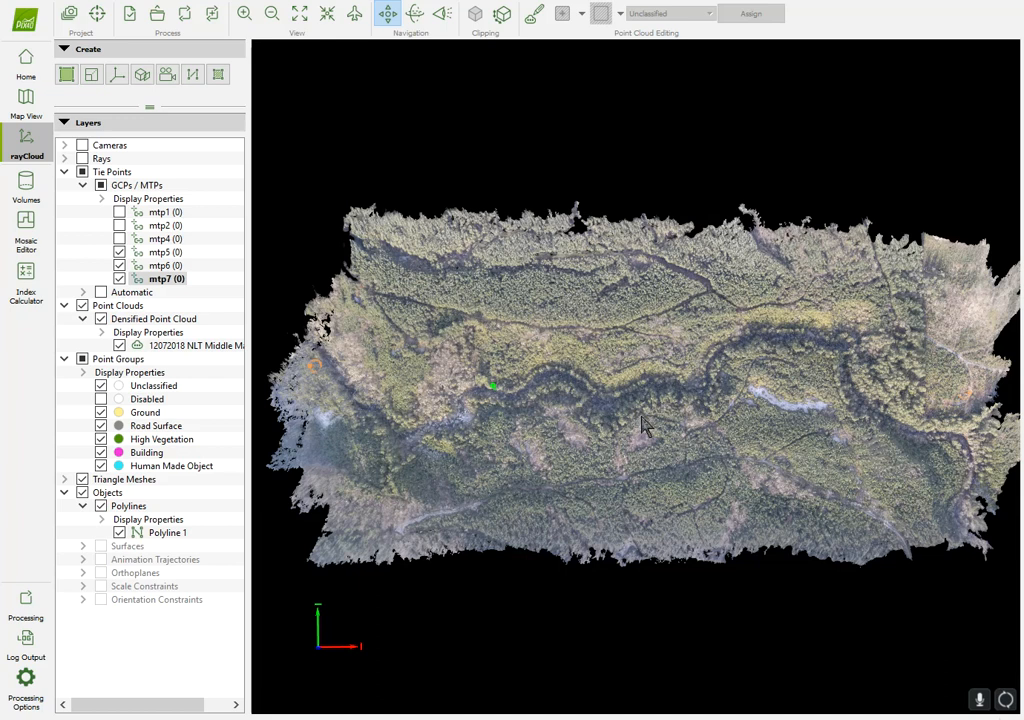
mouse_move(690, 460)
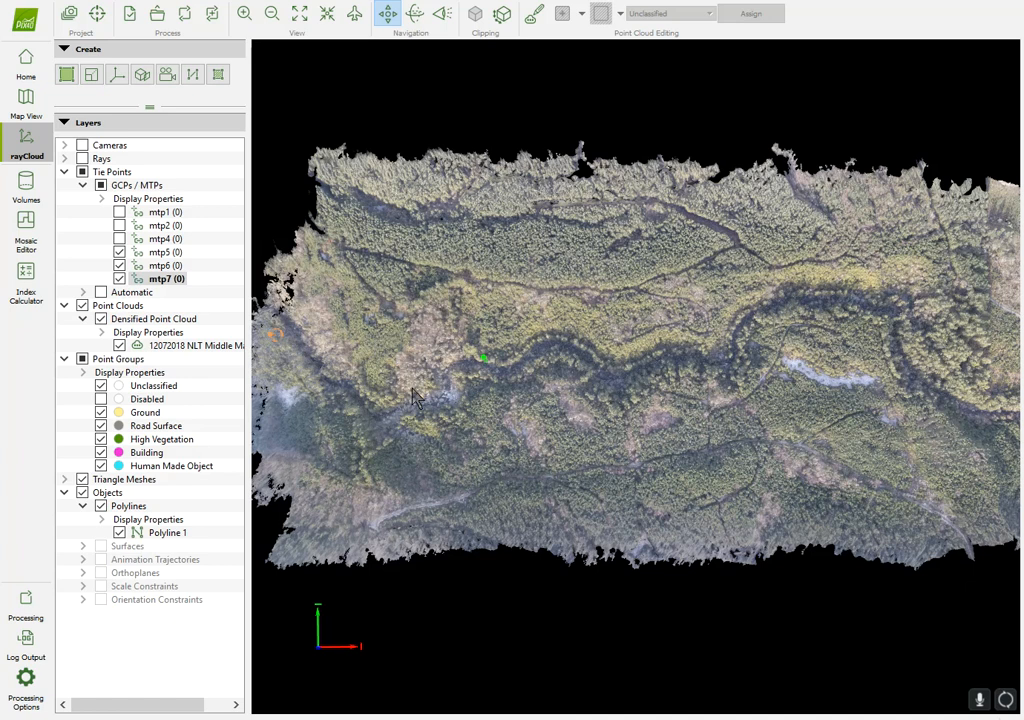
mouse_move(646, 430)
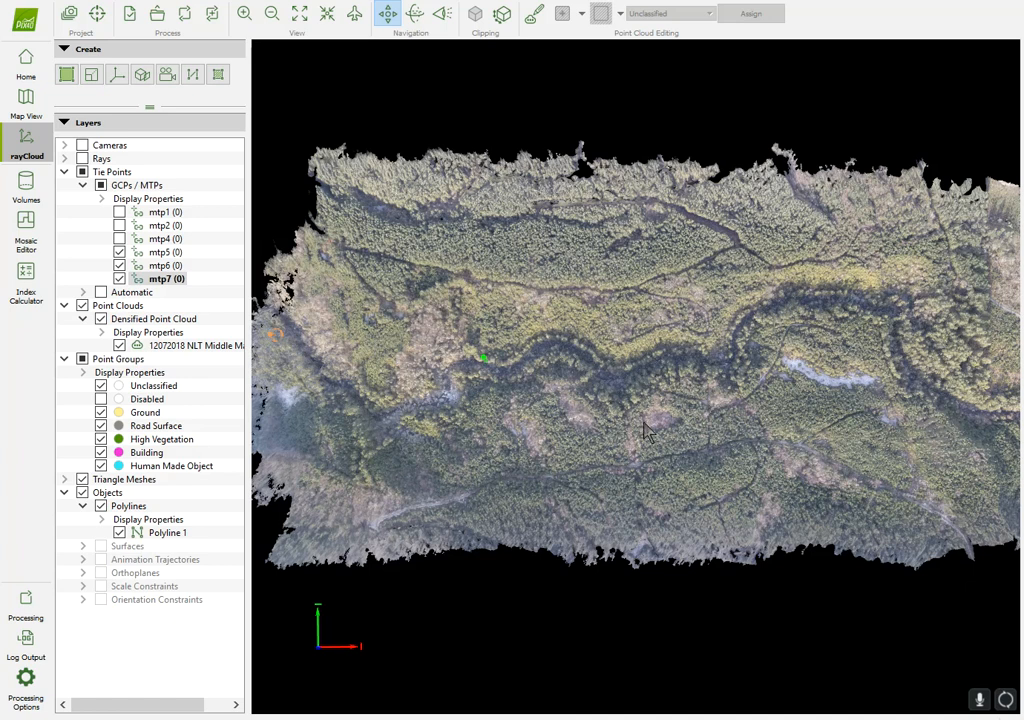
mouse_move(720, 464)
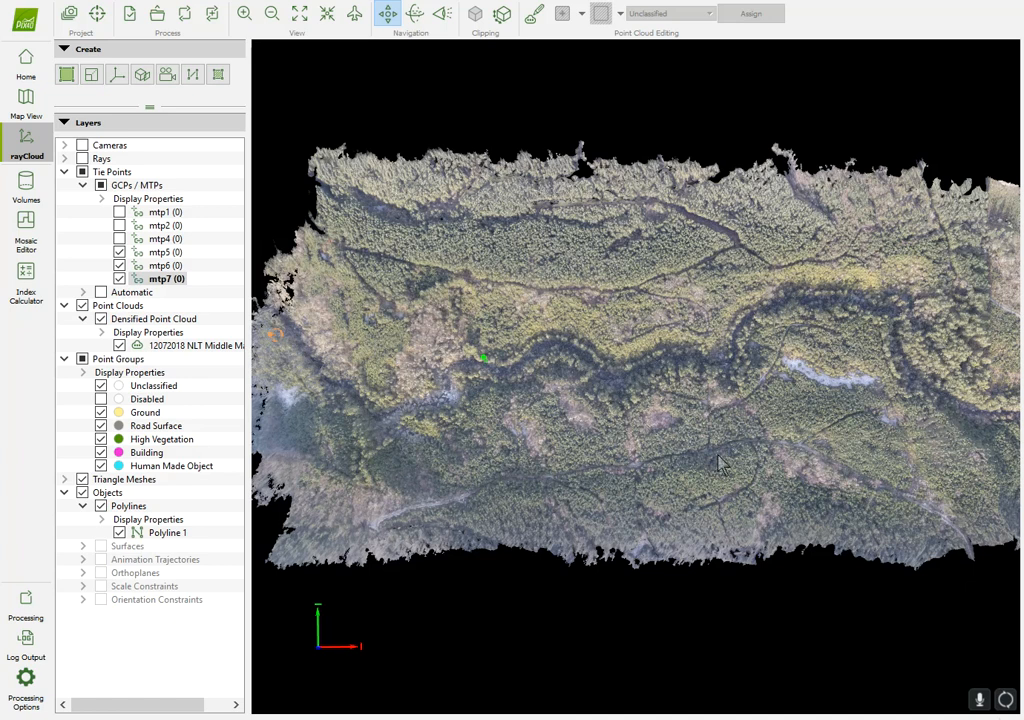
mouse_move(620, 380)
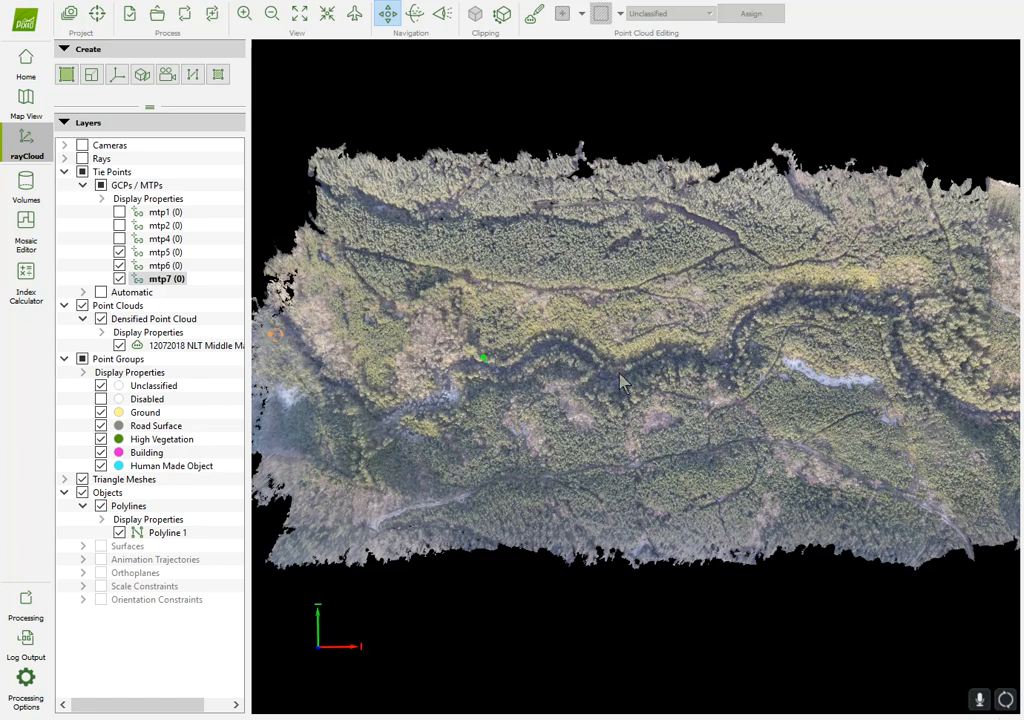
mouse_move(648, 322)
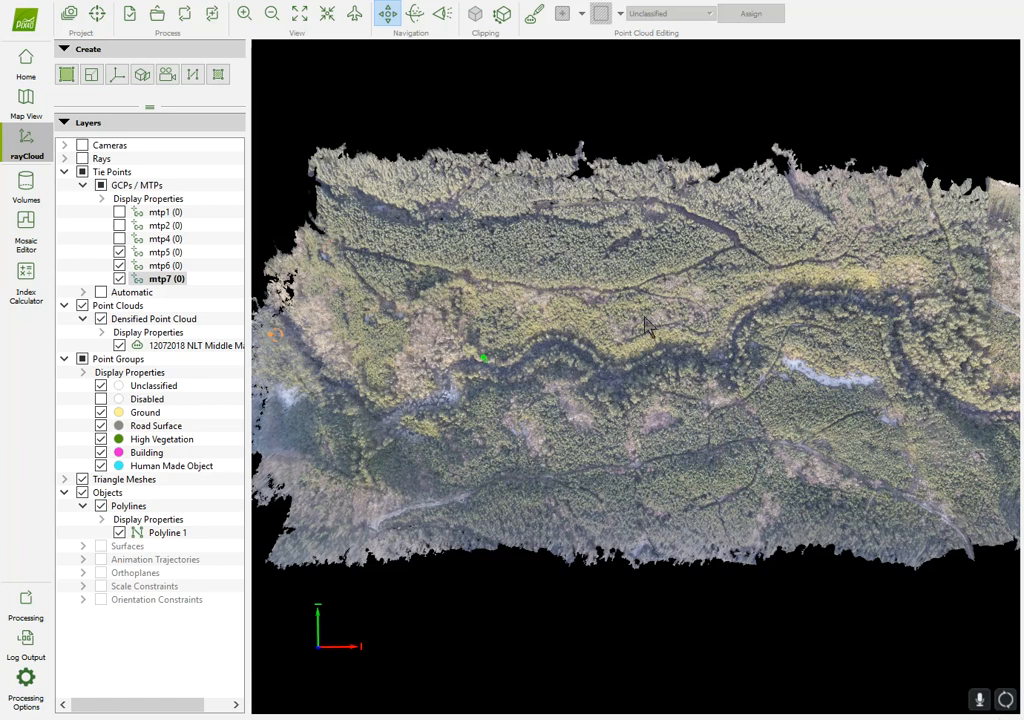
mouse_move(708, 338)
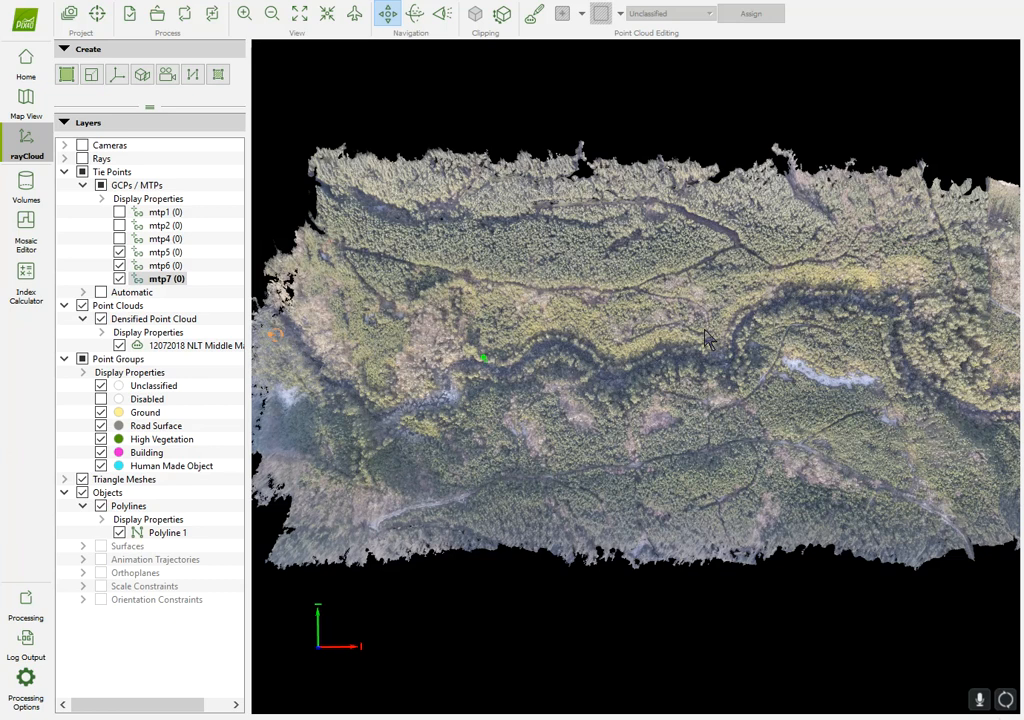
mouse_move(708, 340)
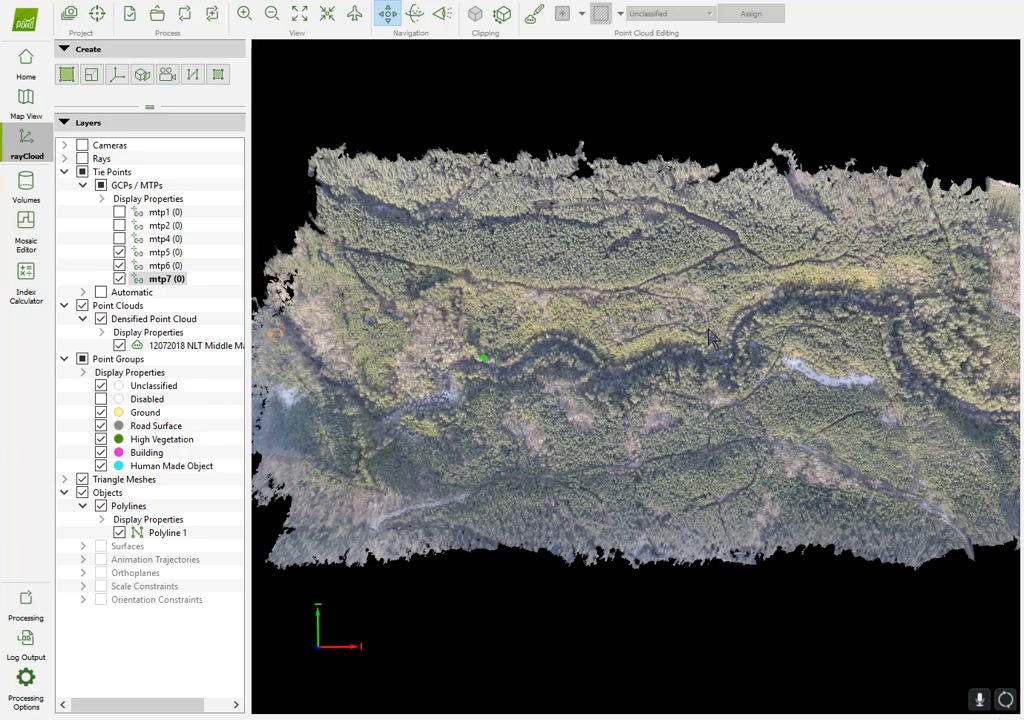
mouse_move(508, 448)
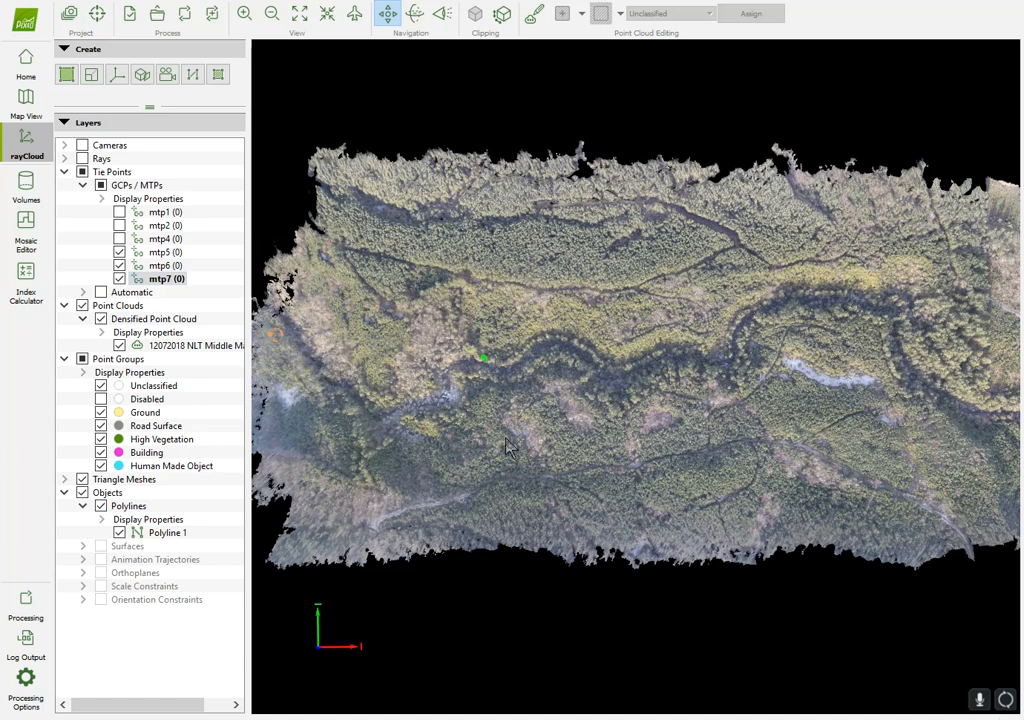
mouse_move(560, 360)
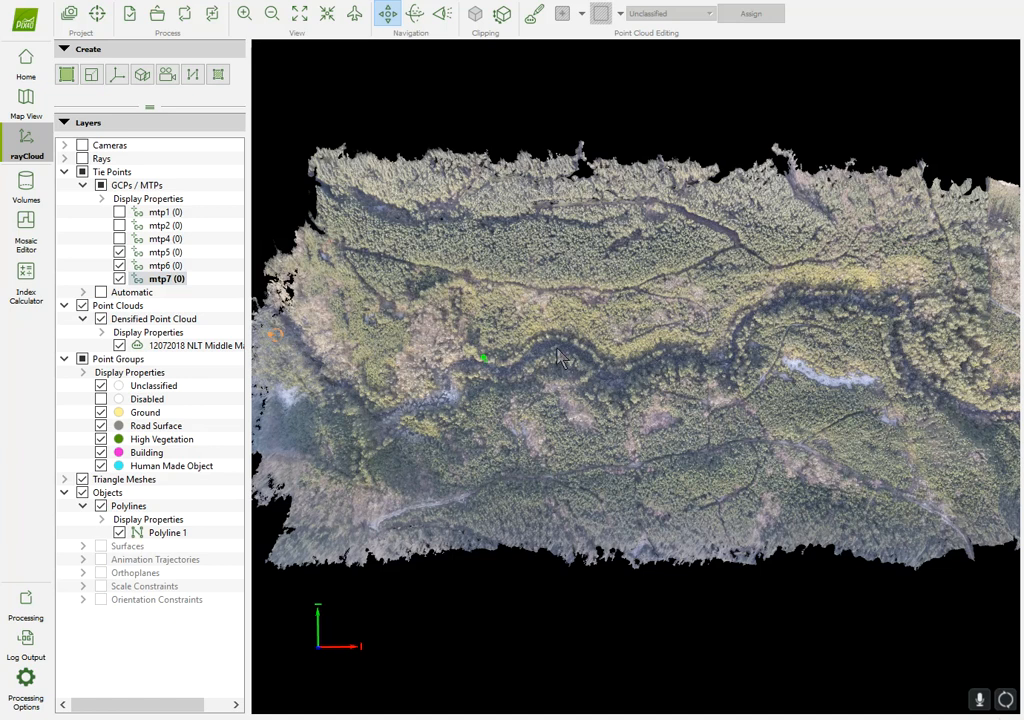
mouse_move(676, 248)
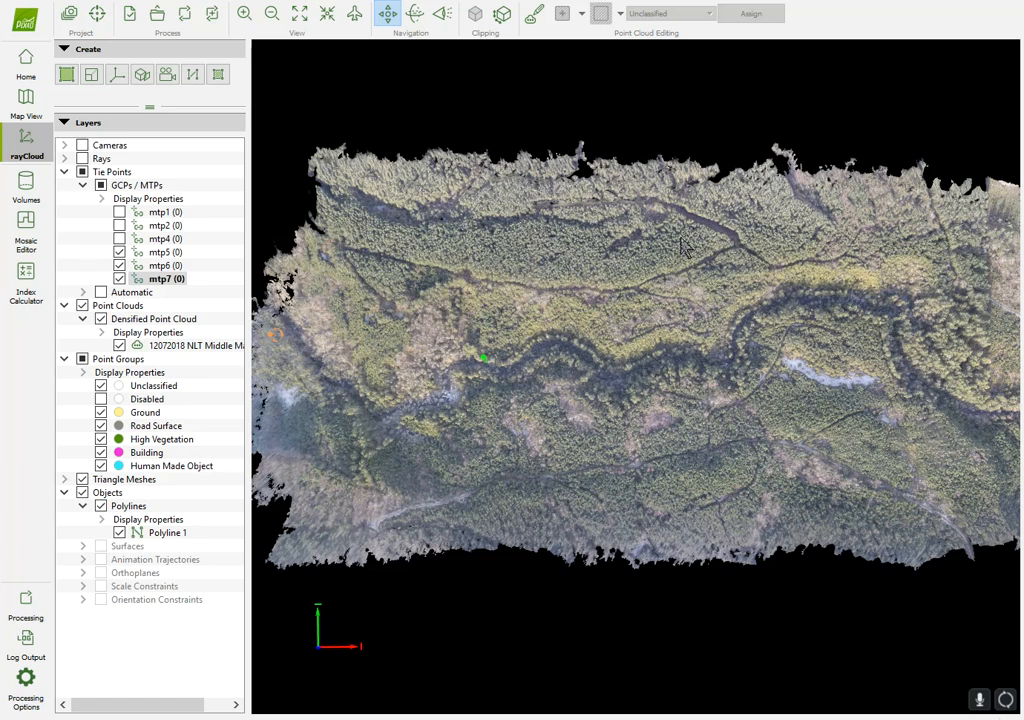
mouse_move(680, 288)
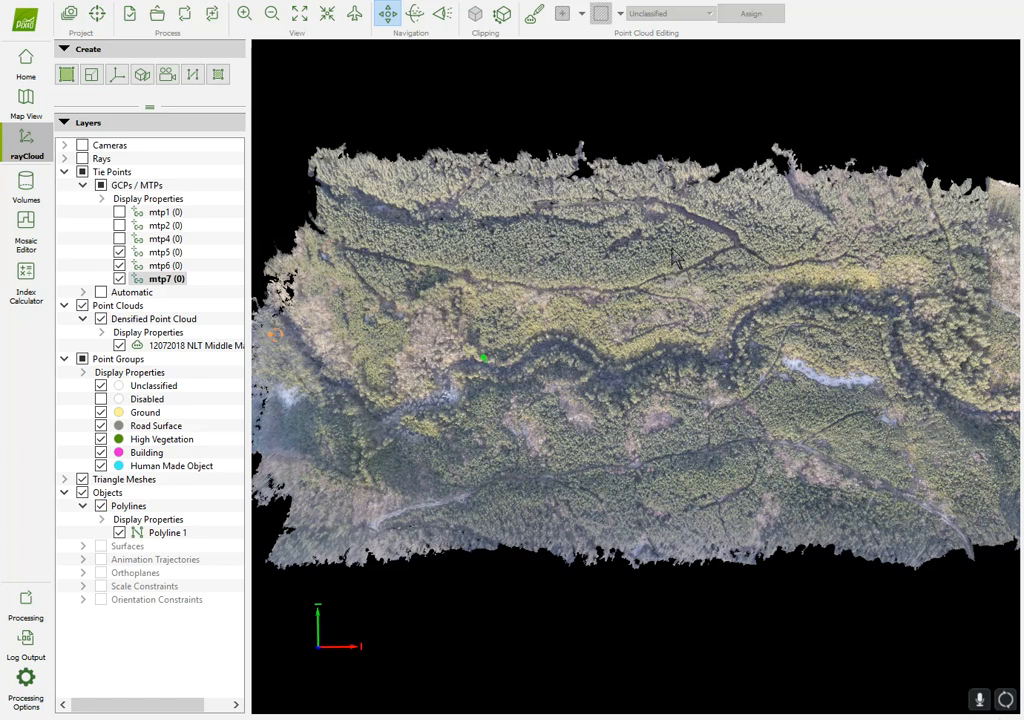
mouse_move(678, 292)
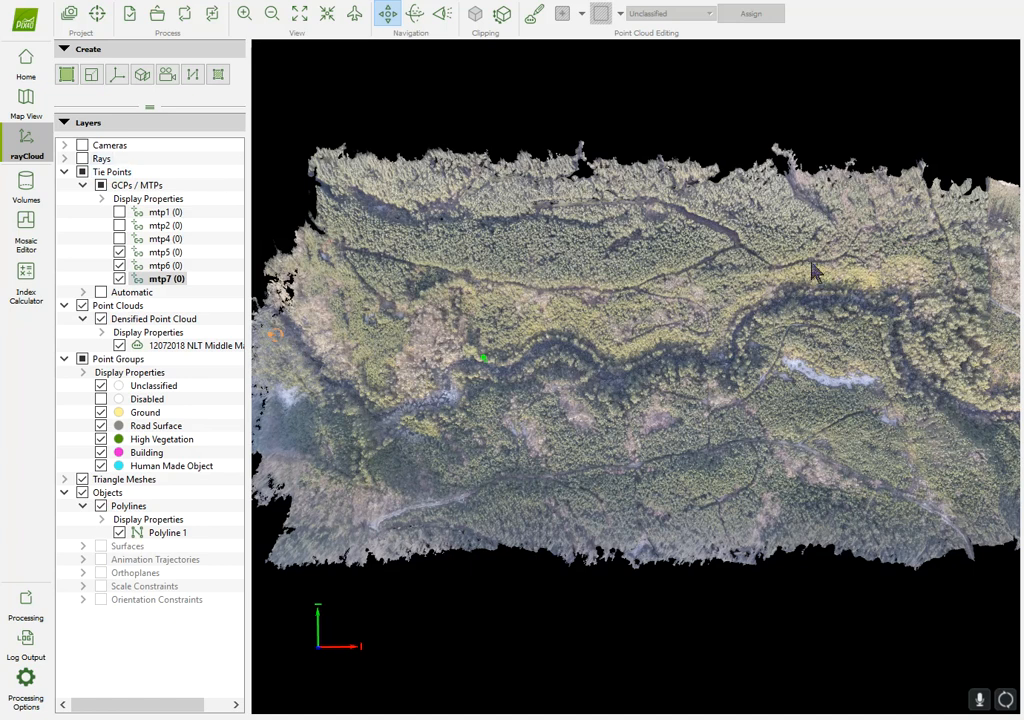
mouse_move(696, 396)
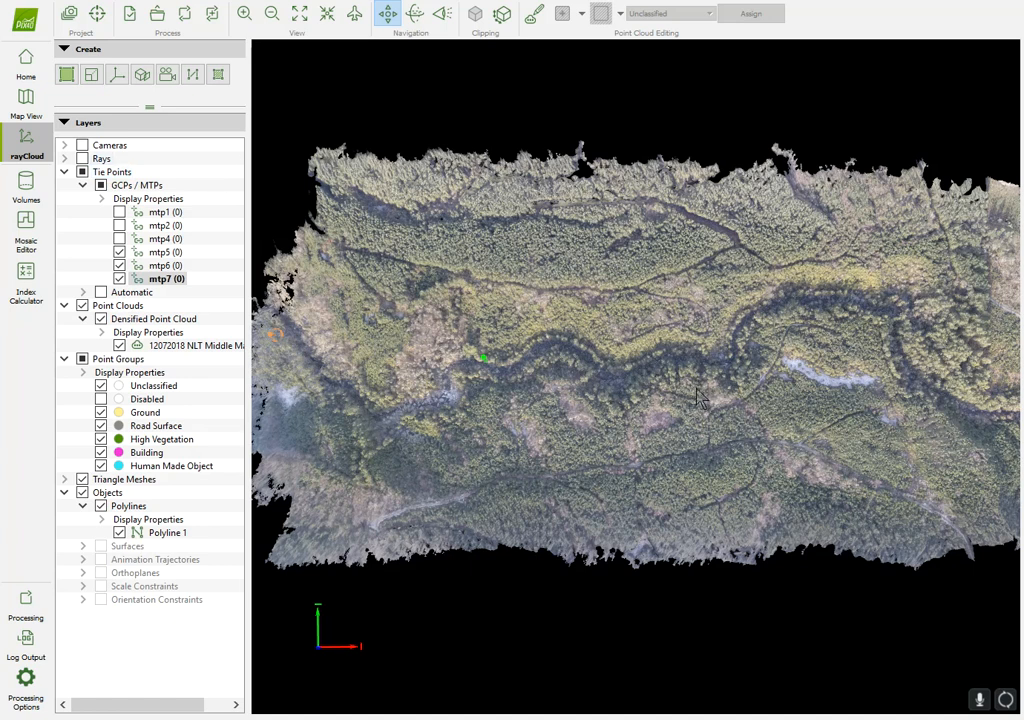
mouse_move(630, 376)
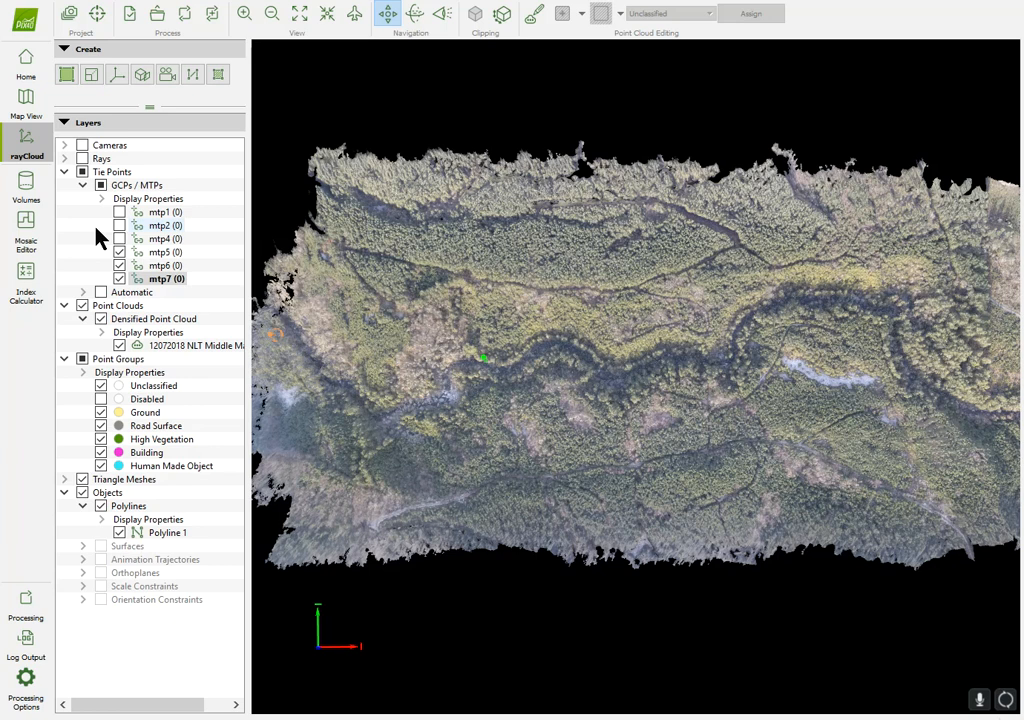
mouse_move(88, 222)
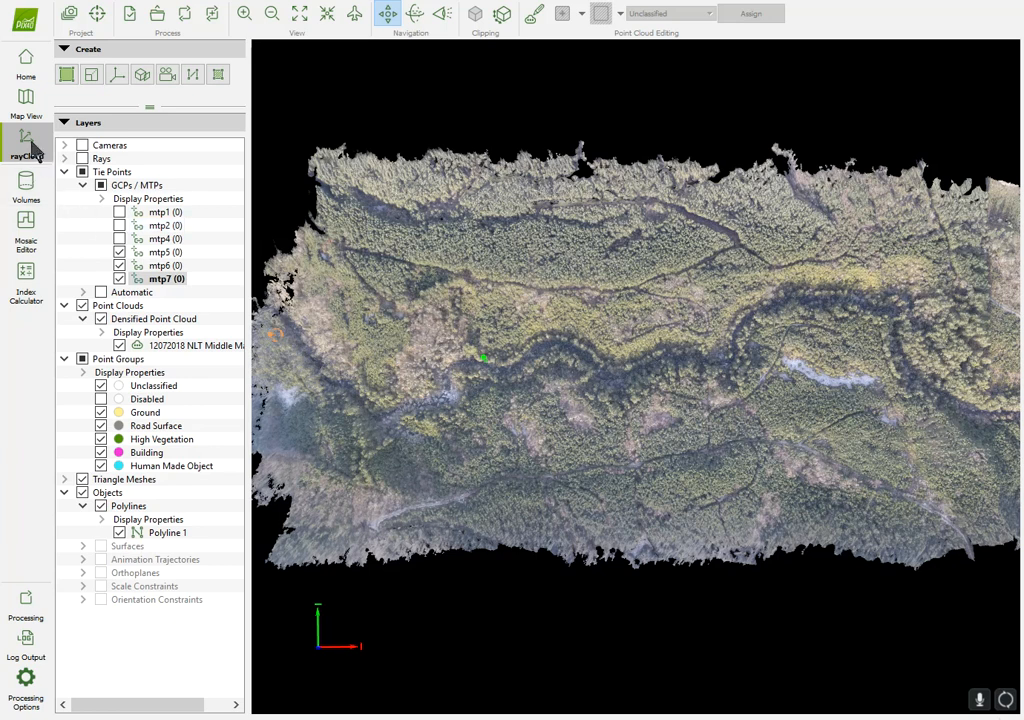
Show the flight lines, then the densified rayCloud point cloud, zooming in on the forest canopy
click(24, 108)
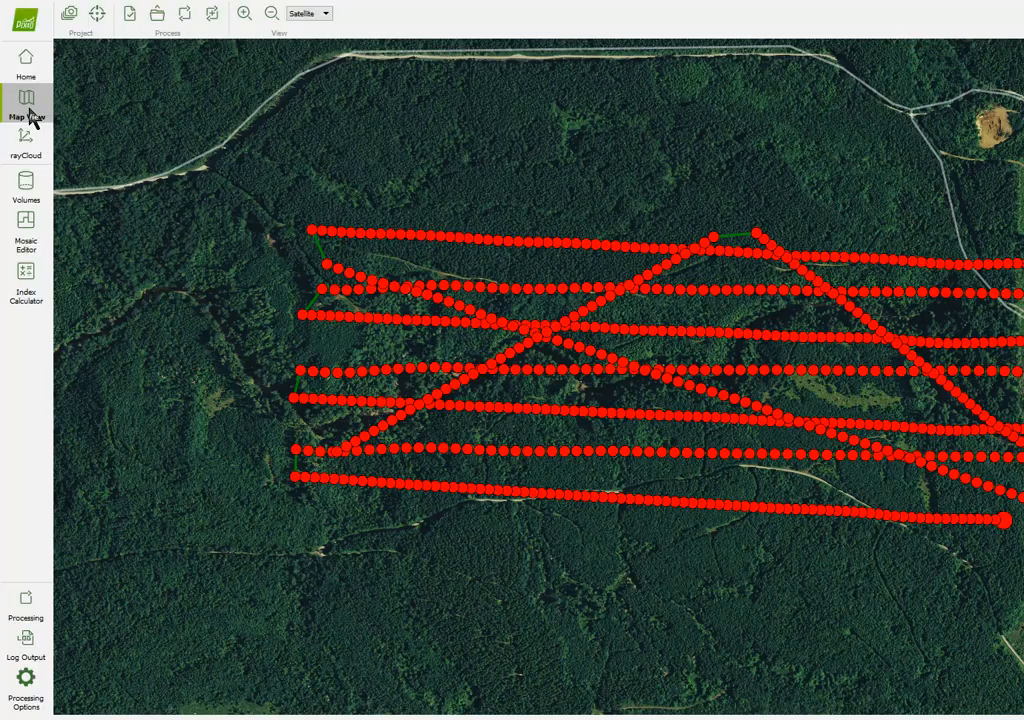
mouse_move(694, 394)
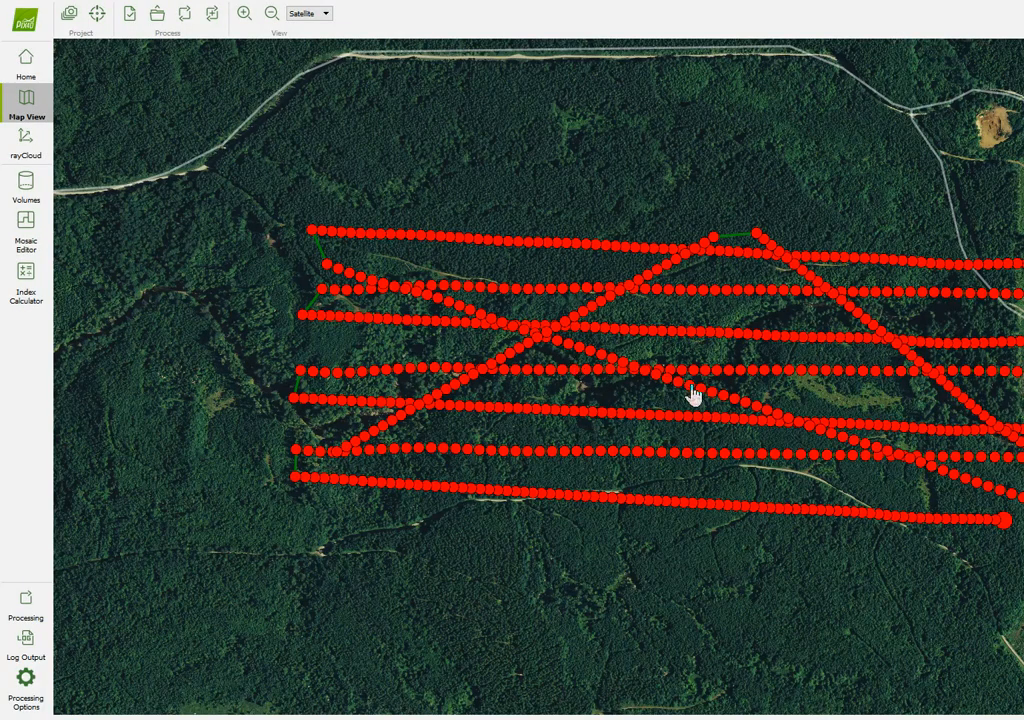
mouse_move(736, 240)
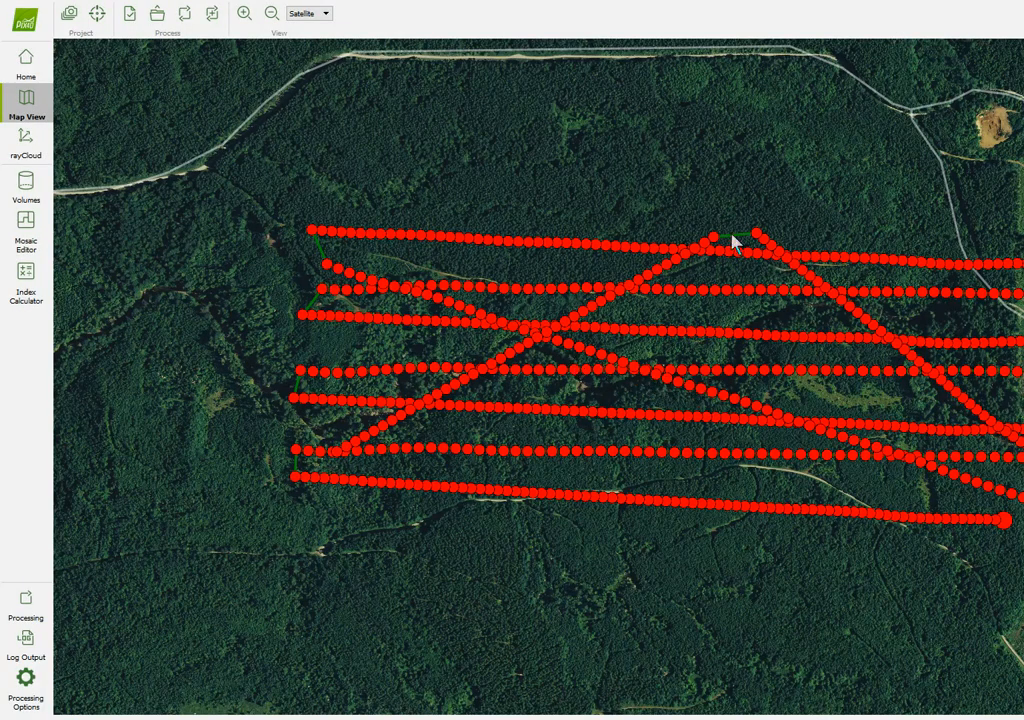
mouse_move(904, 358)
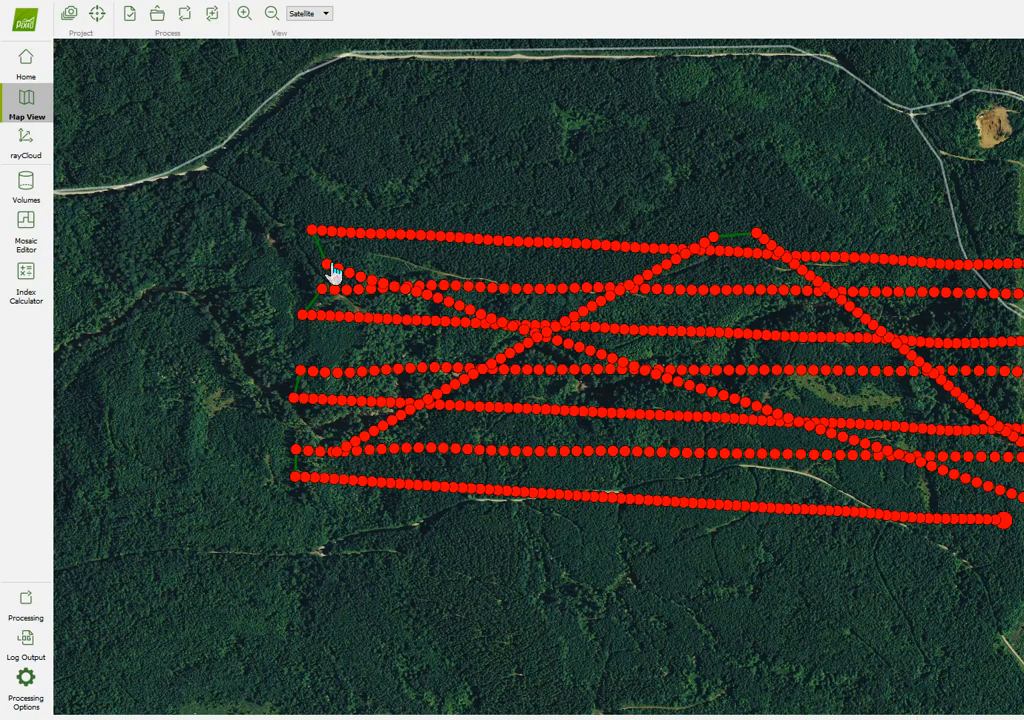
mouse_move(990, 490)
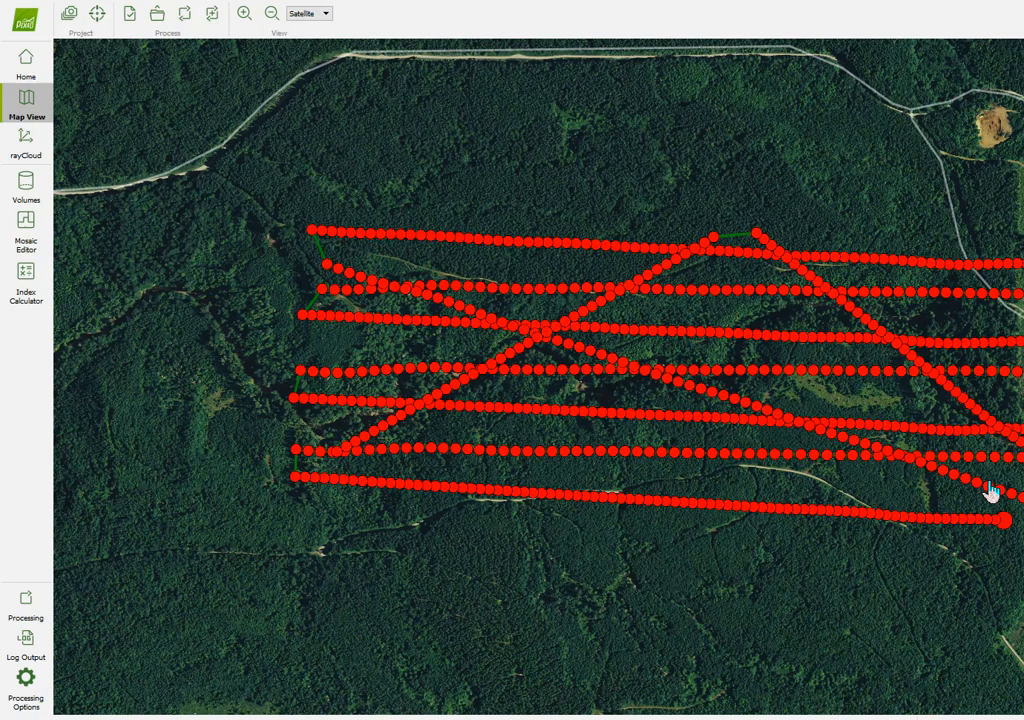
mouse_move(670, 276)
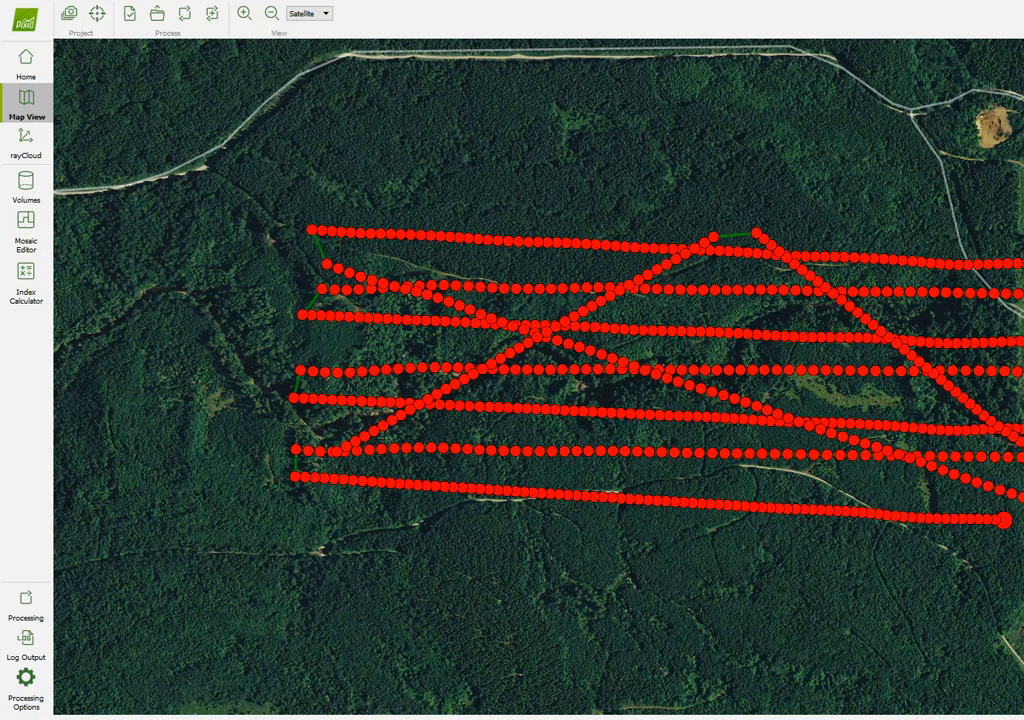
mouse_move(532, 432)
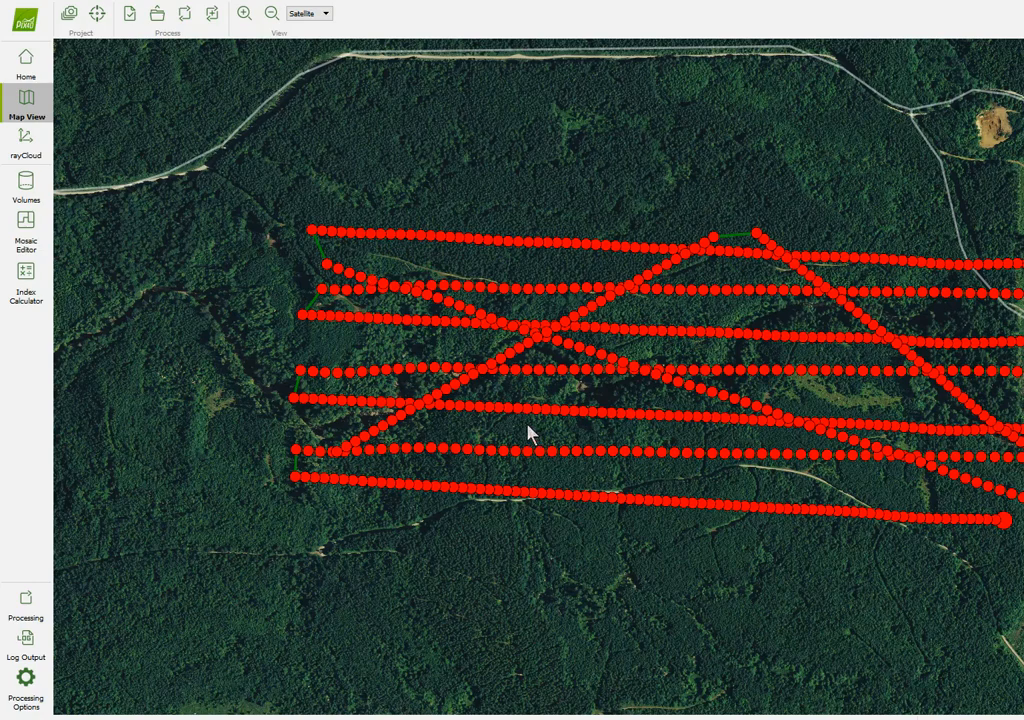
mouse_move(384, 452)
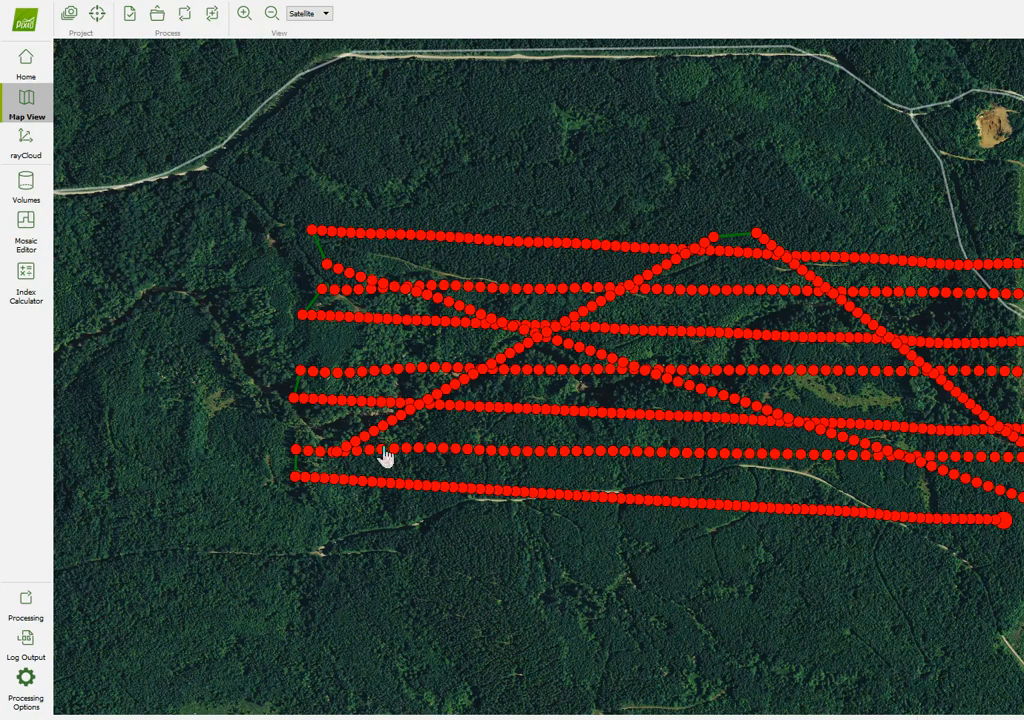
mouse_move(684, 404)
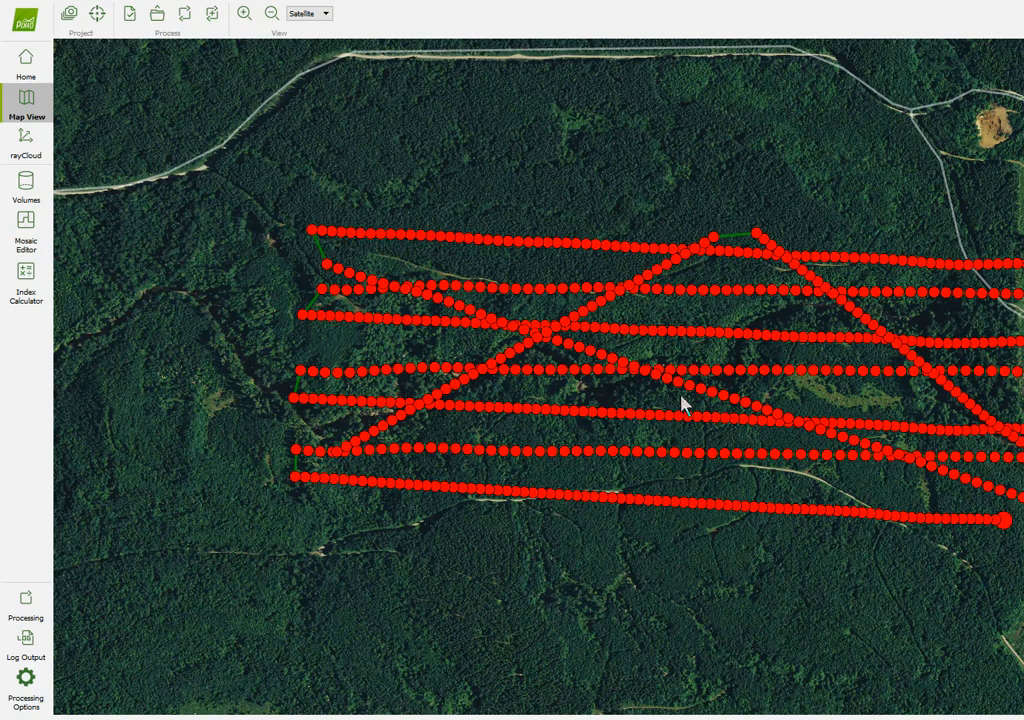
mouse_move(730, 538)
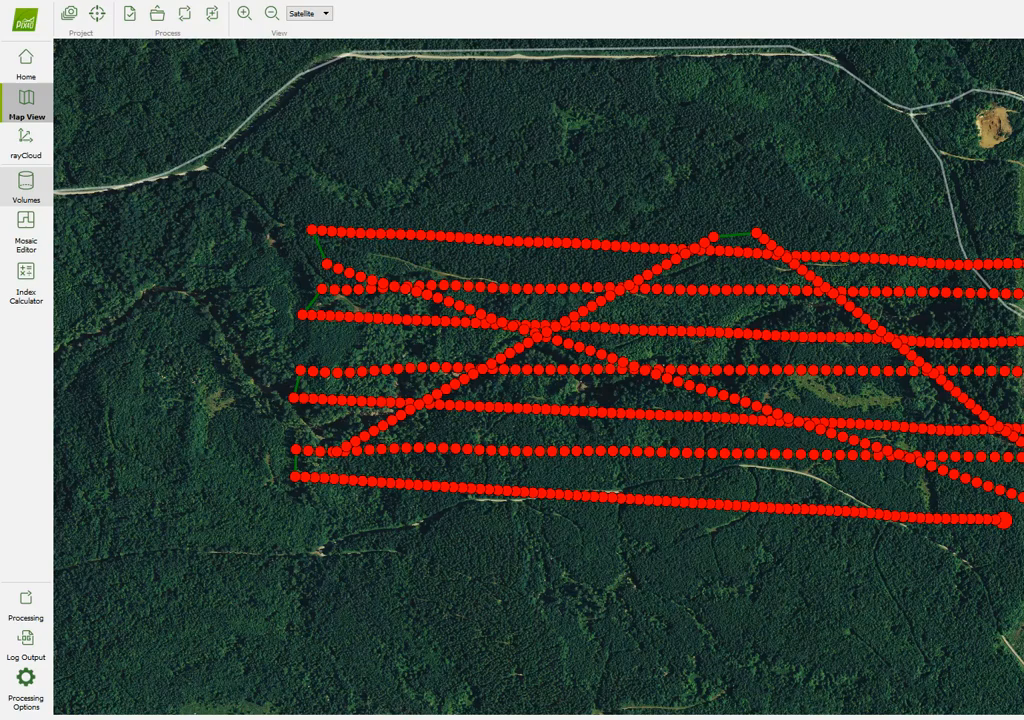
mouse_move(220, 38)
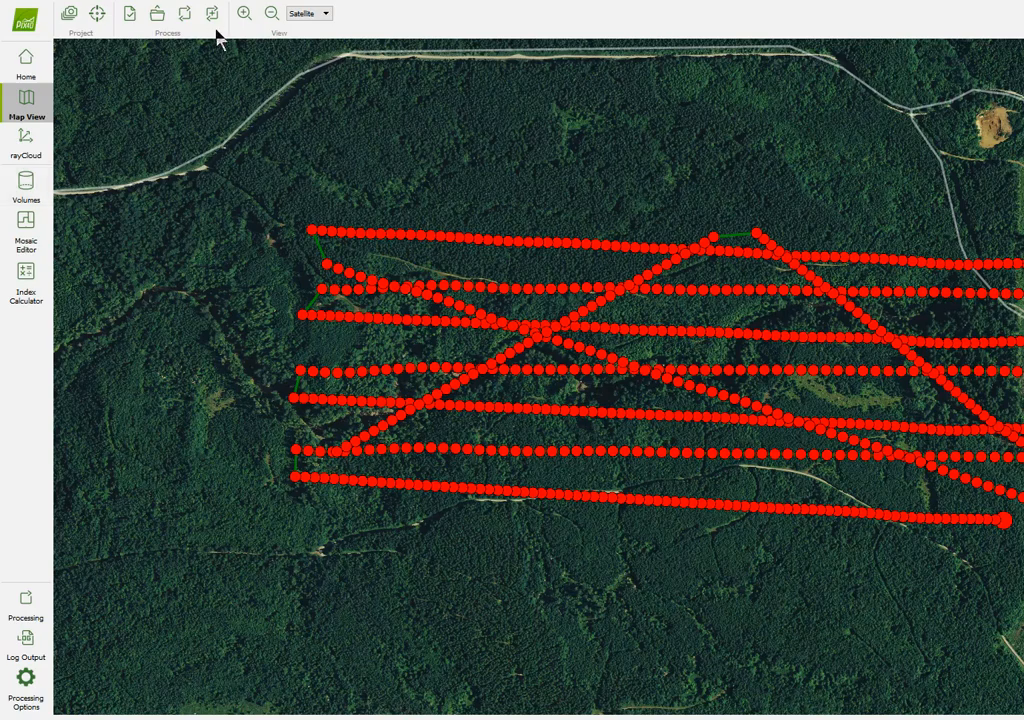
click(26, 144)
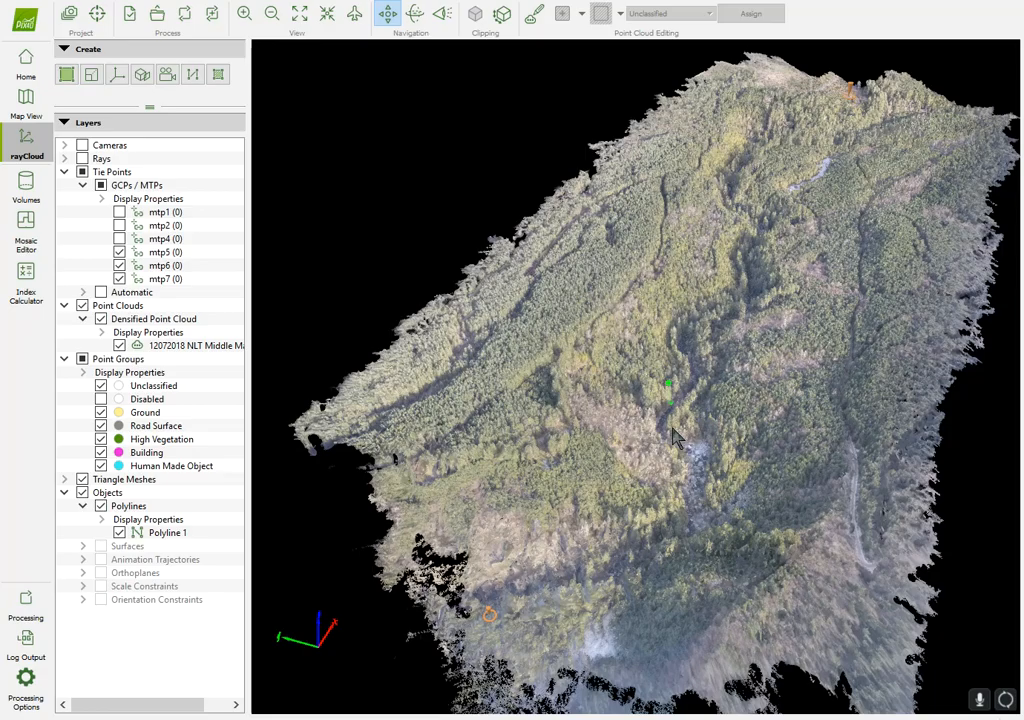
drag(672, 436, 740, 336)
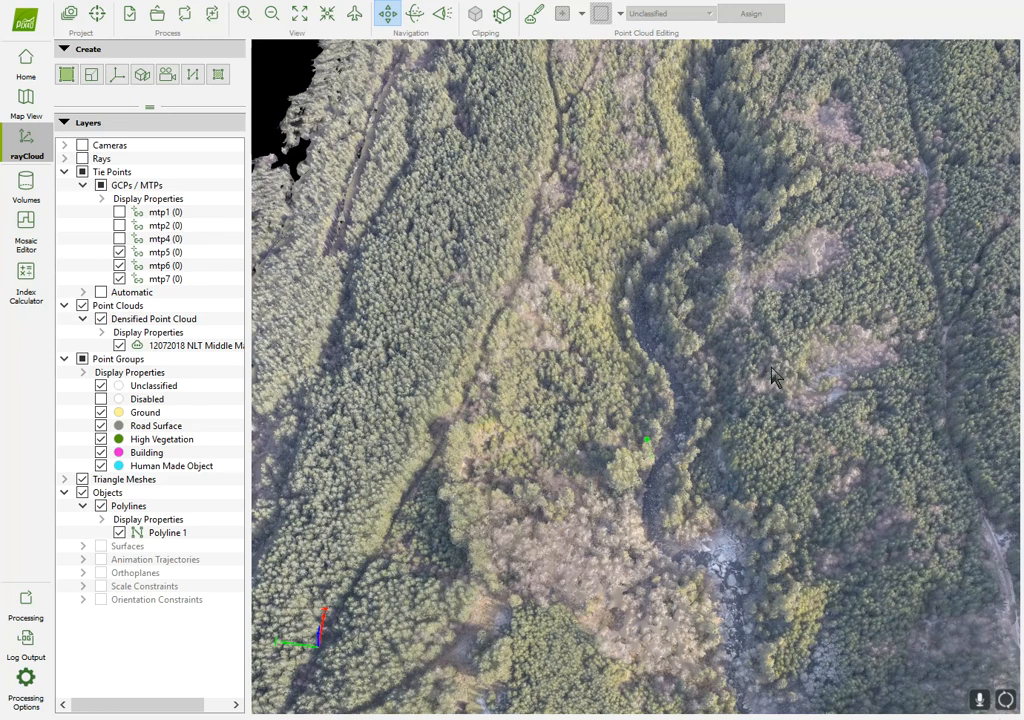
mouse_move(578, 250)
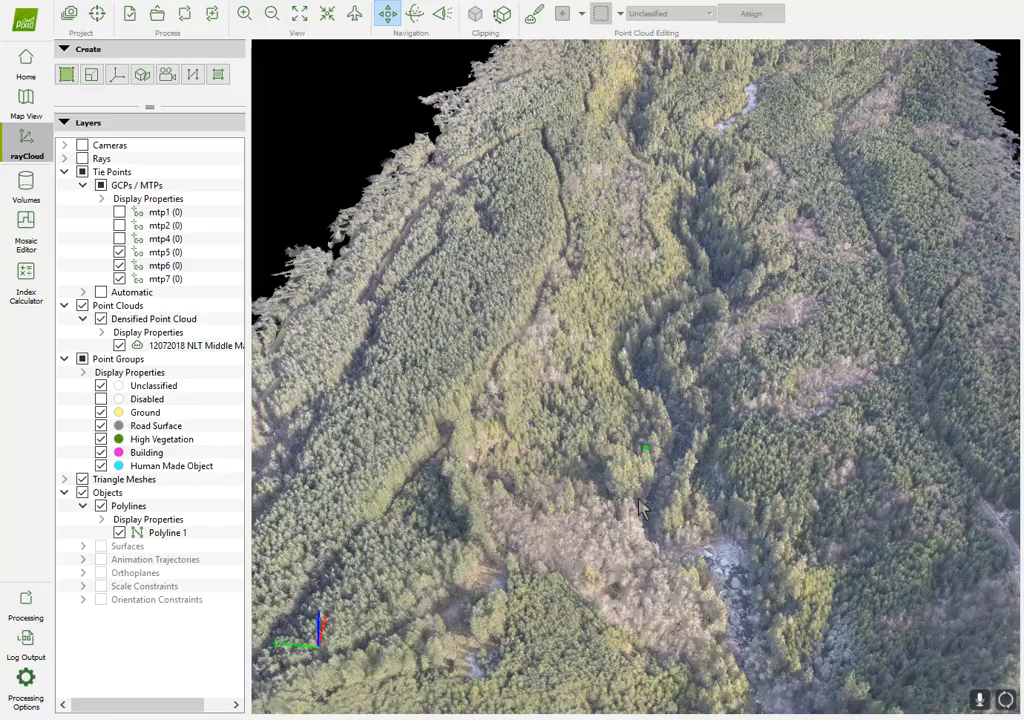
drag(640, 504, 730, 400)
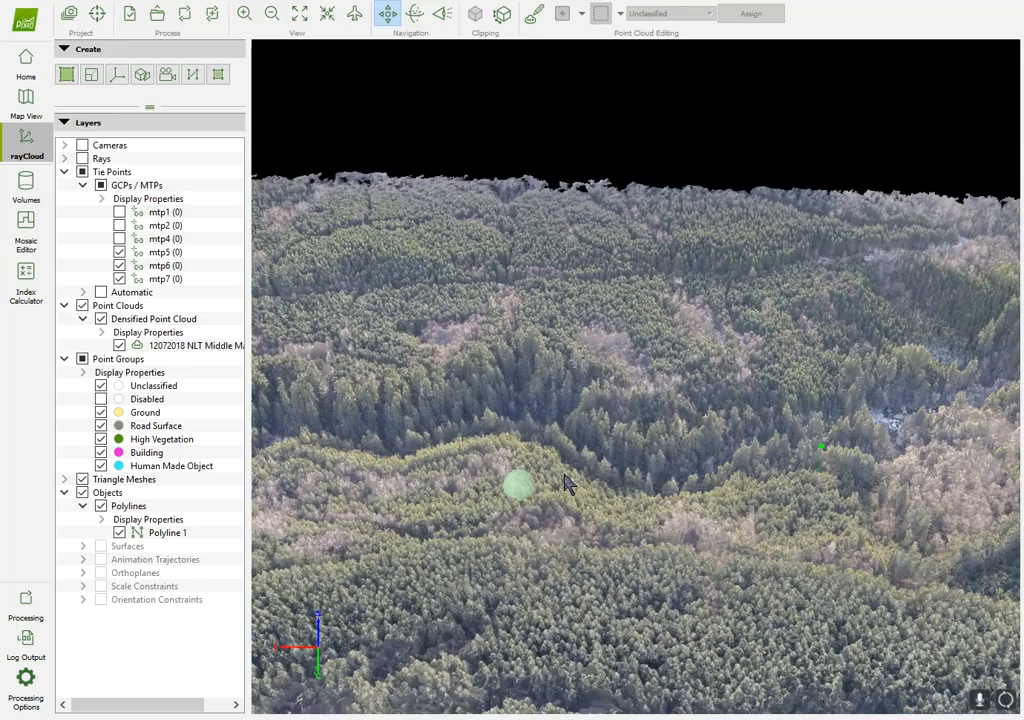
drag(564, 482, 616, 538)
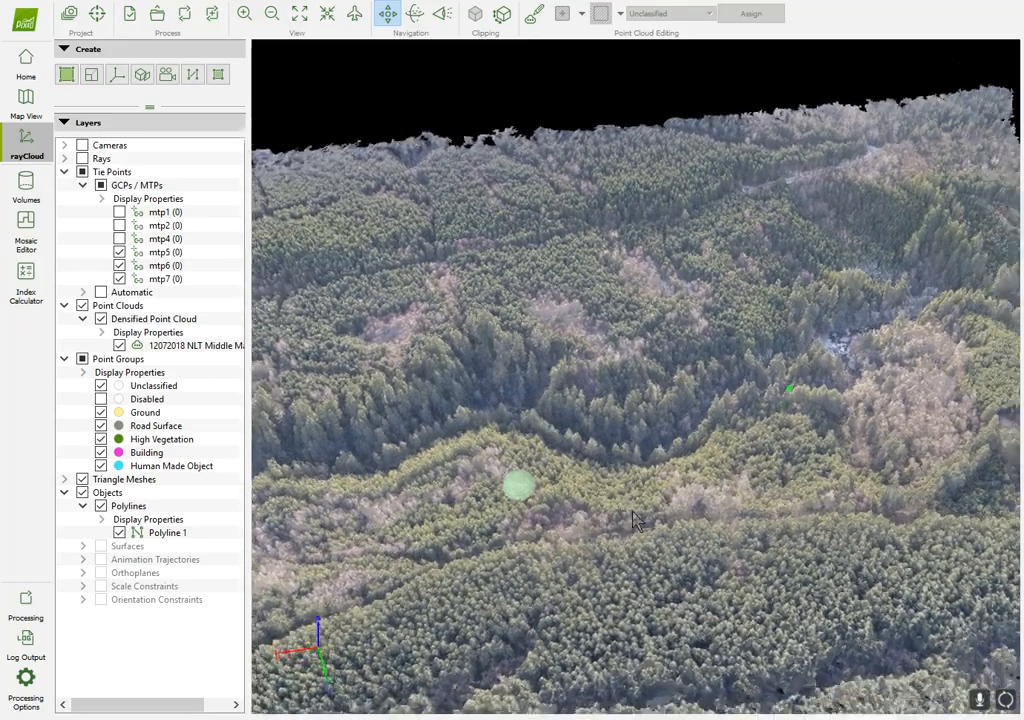
drag(636, 520, 672, 560)
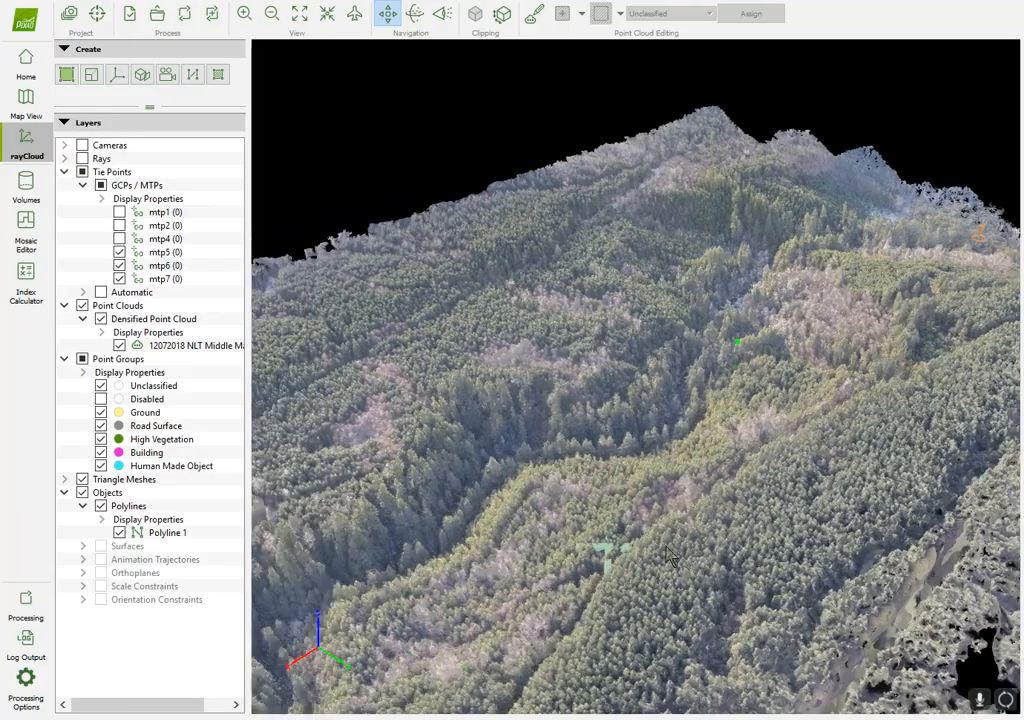
drag(670, 558, 584, 558)
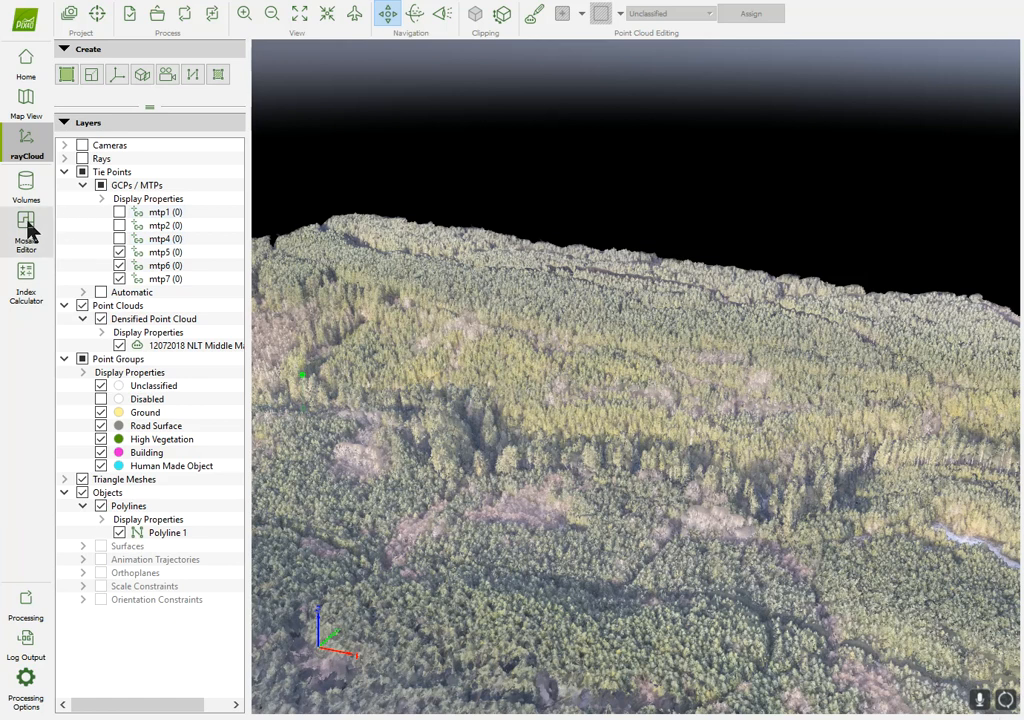
Display the river orthomosaic in the Mosaic Editor and pan along its bends
click(26, 230)
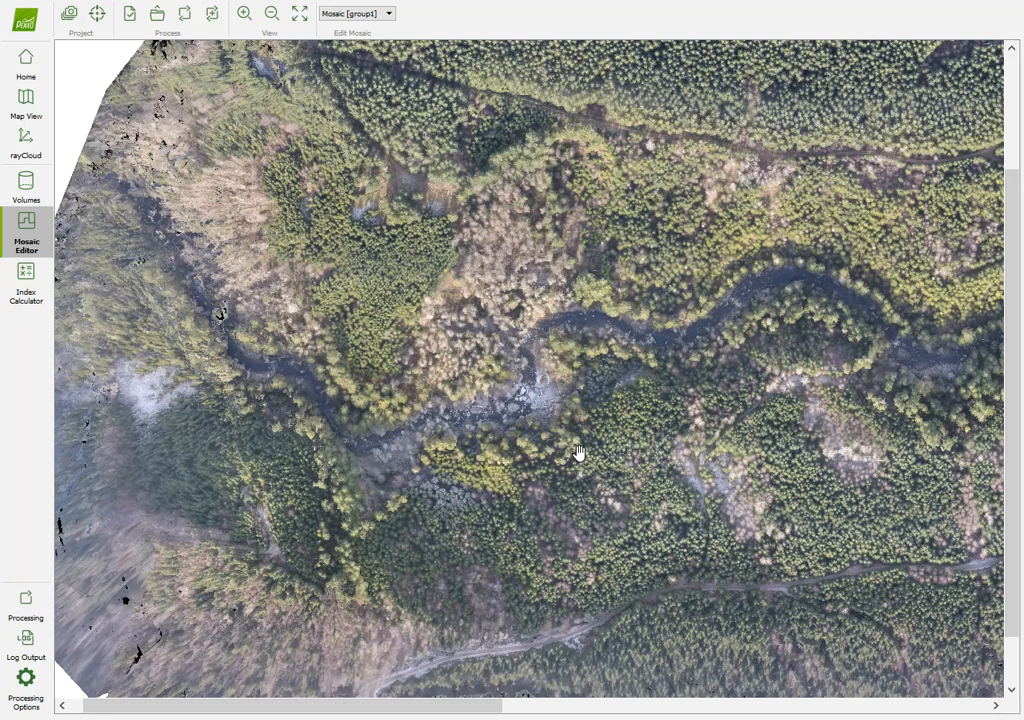
mouse_move(628, 378)
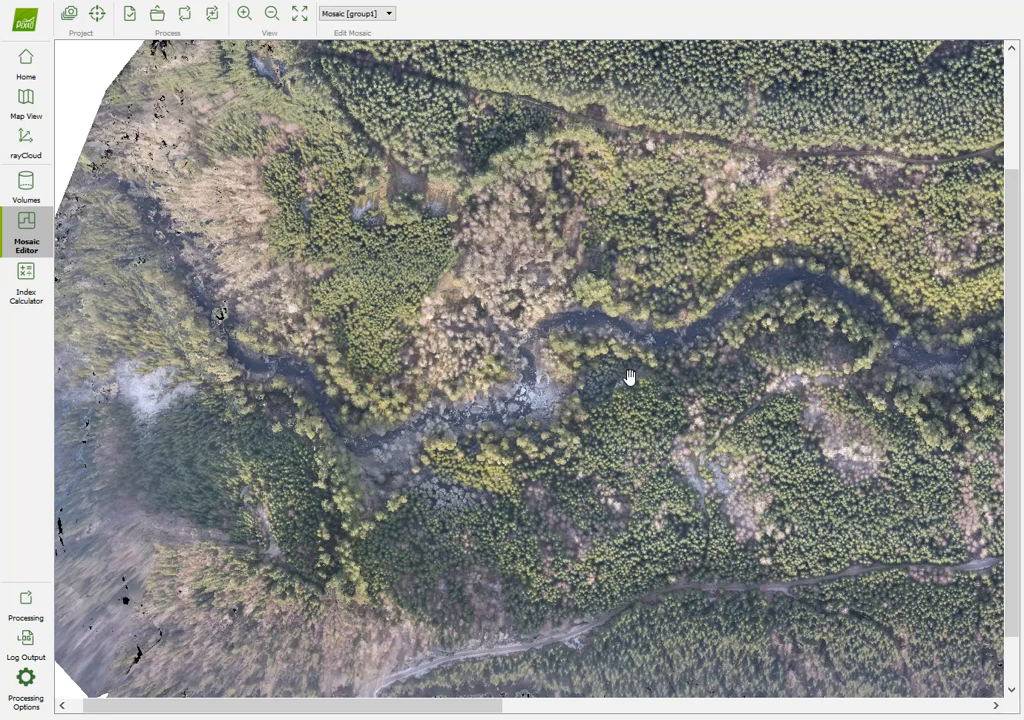
mouse_move(740, 320)
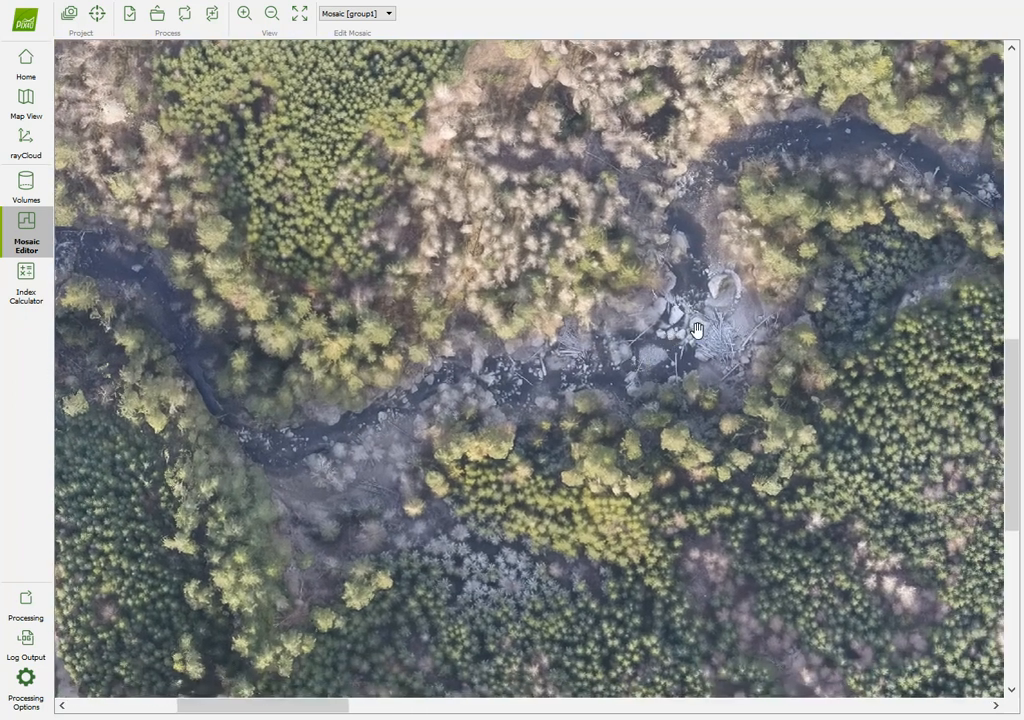
drag(696, 328, 622, 356)
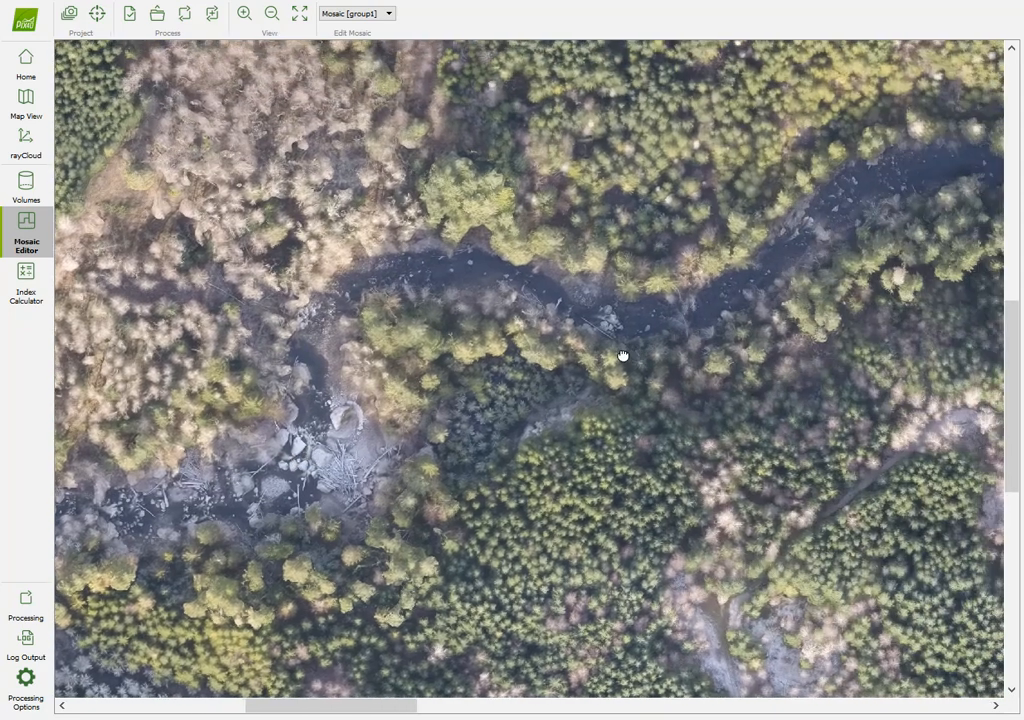
drag(622, 356, 428, 320)
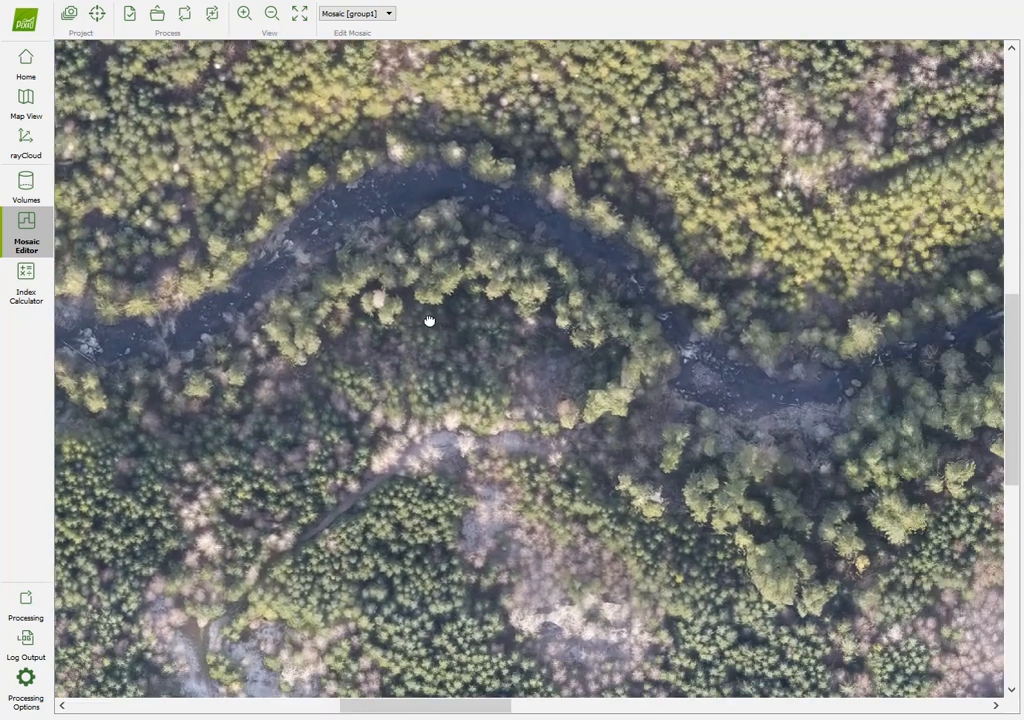
drag(428, 320, 484, 414)
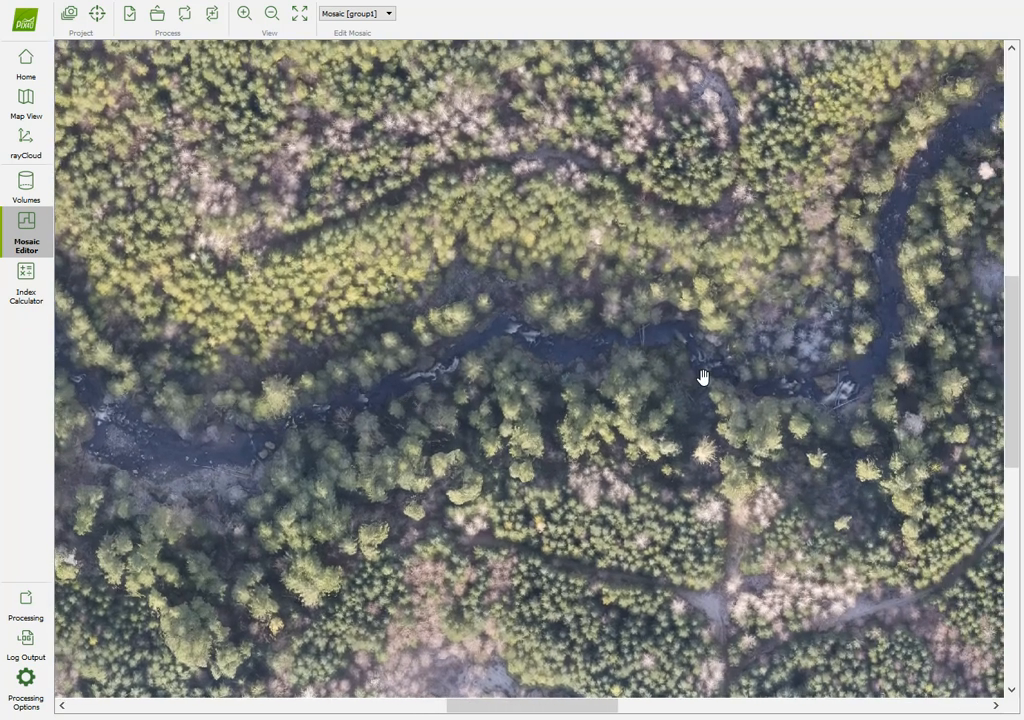
drag(704, 378, 592, 486)
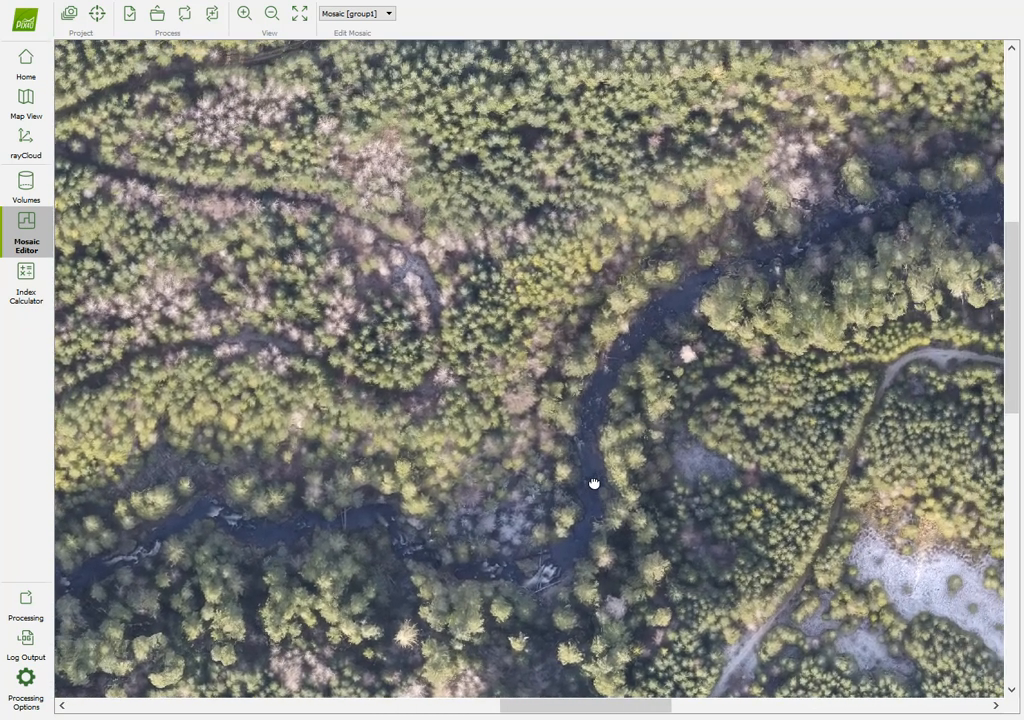
drag(592, 486, 532, 444)
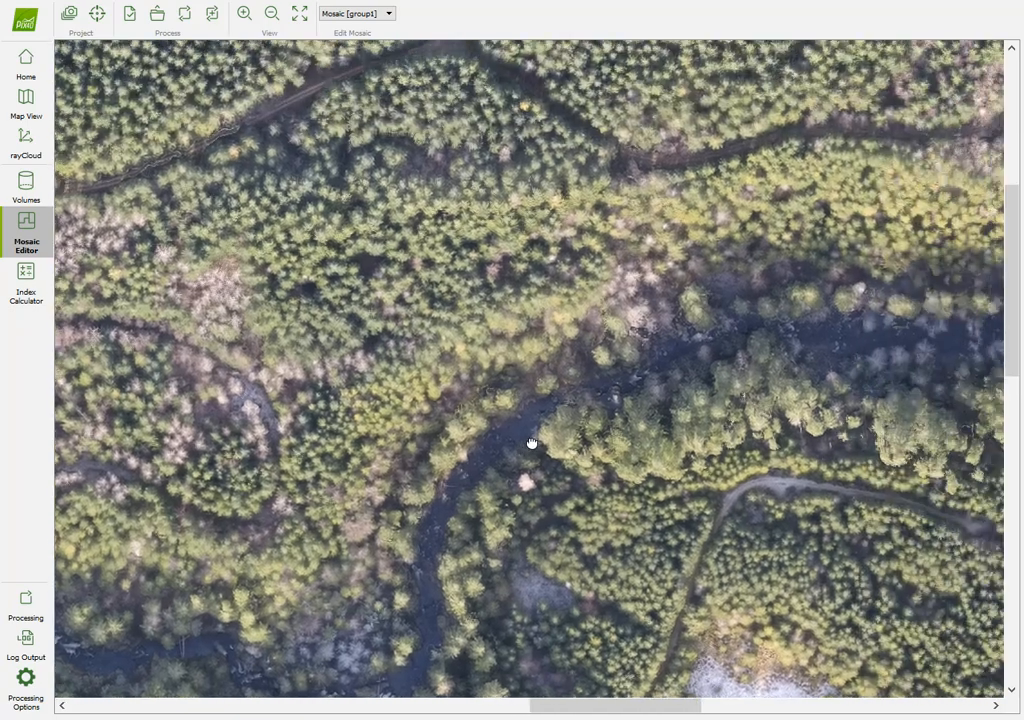
Follow the river downstream, then pan back to the rocky river stretch
drag(532, 444, 532, 378)
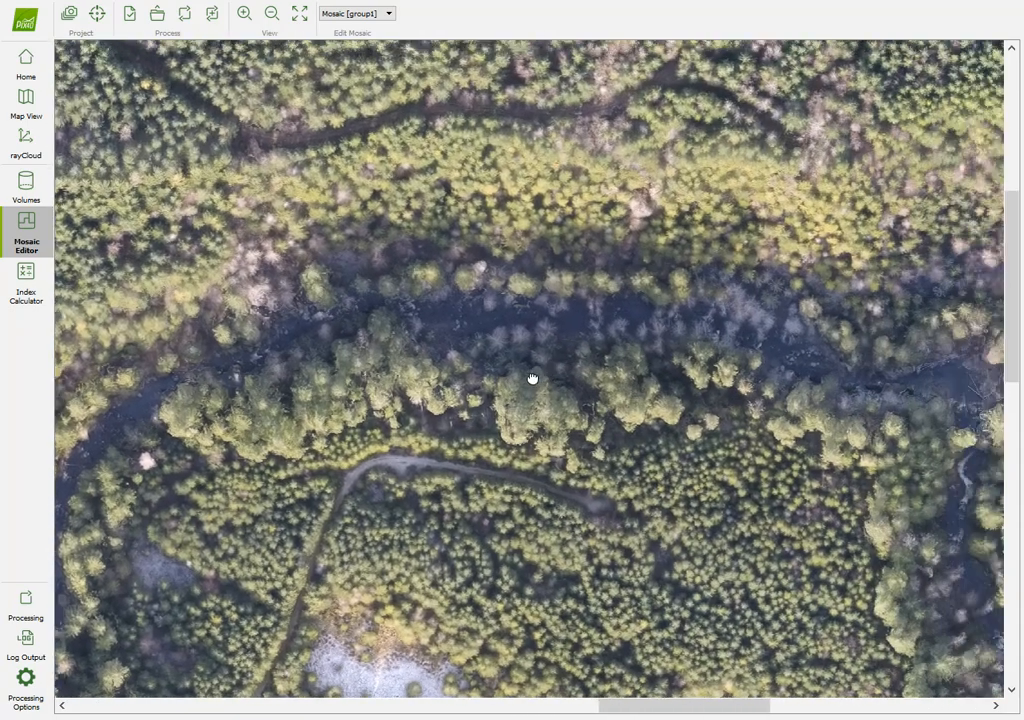
drag(532, 378, 268, 208)
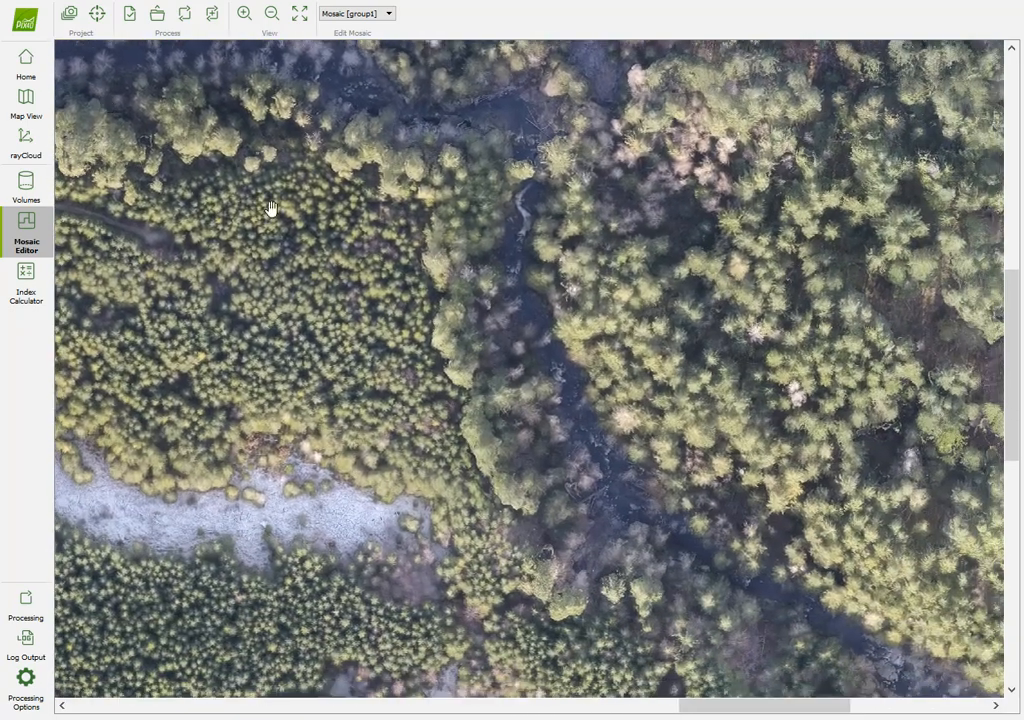
drag(270, 208, 180, 180)
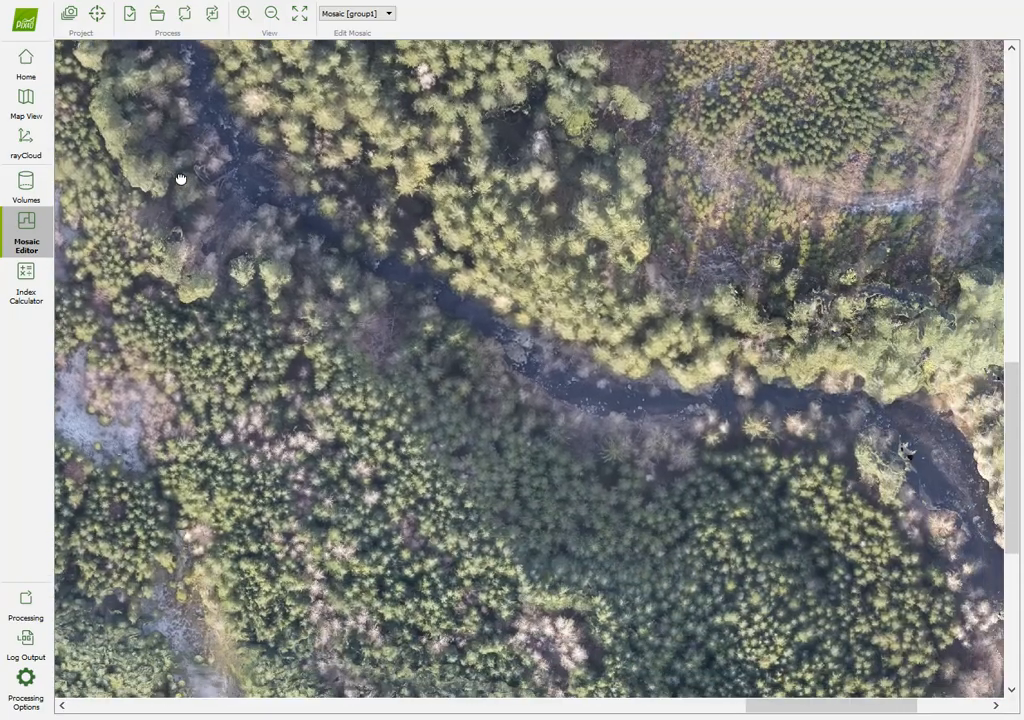
drag(180, 180, 668, 538)
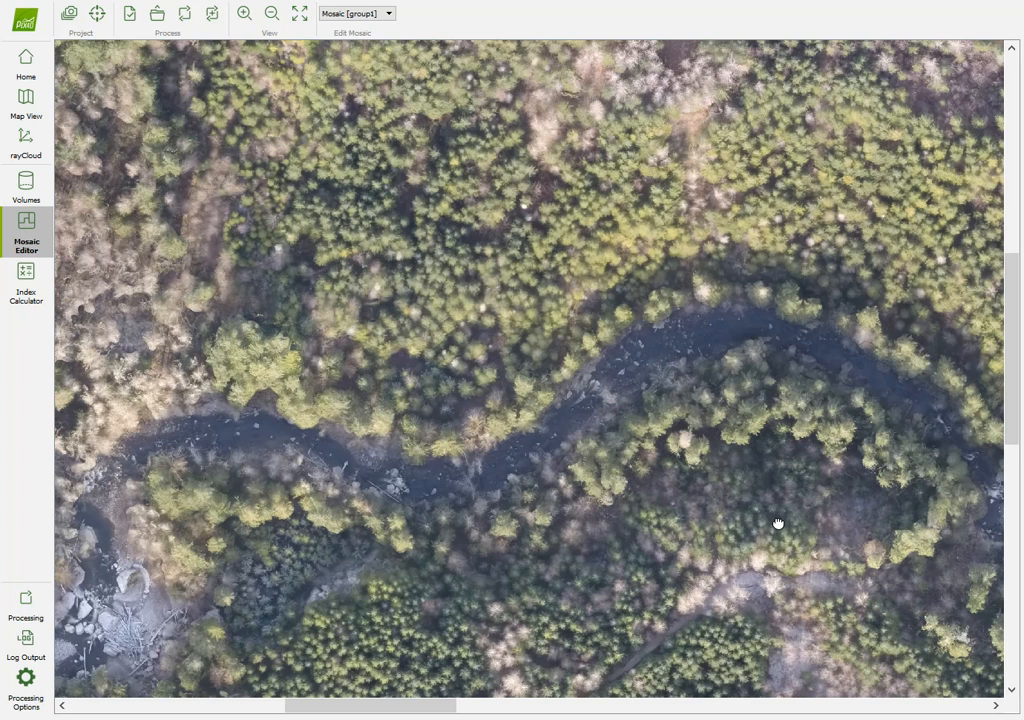
drag(778, 524, 612, 444)
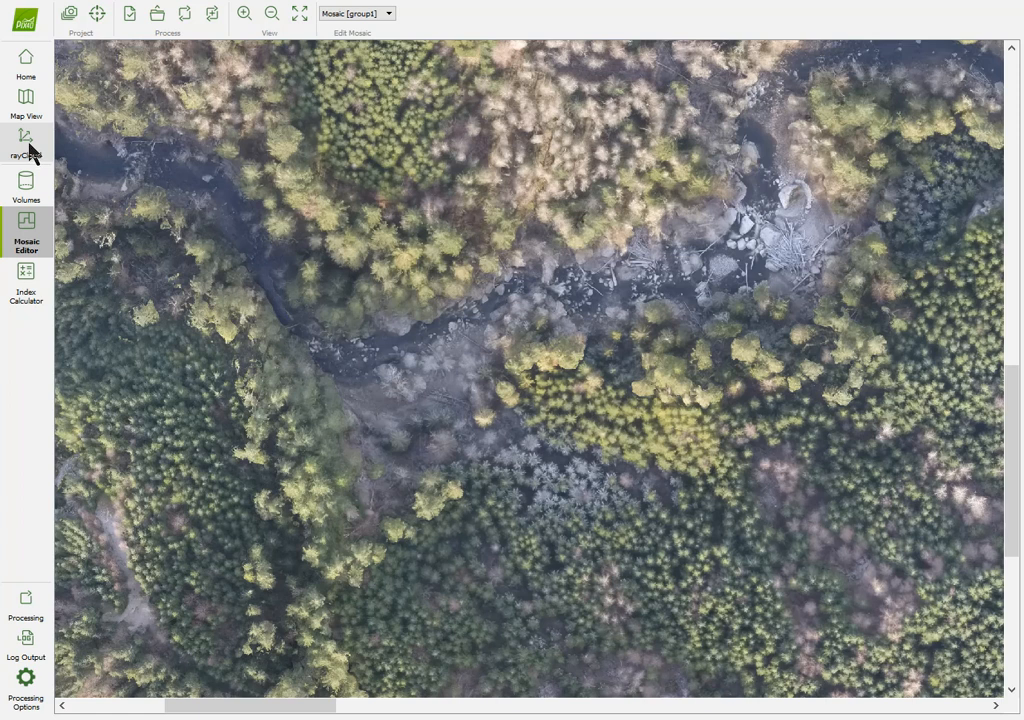
mouse_move(26, 140)
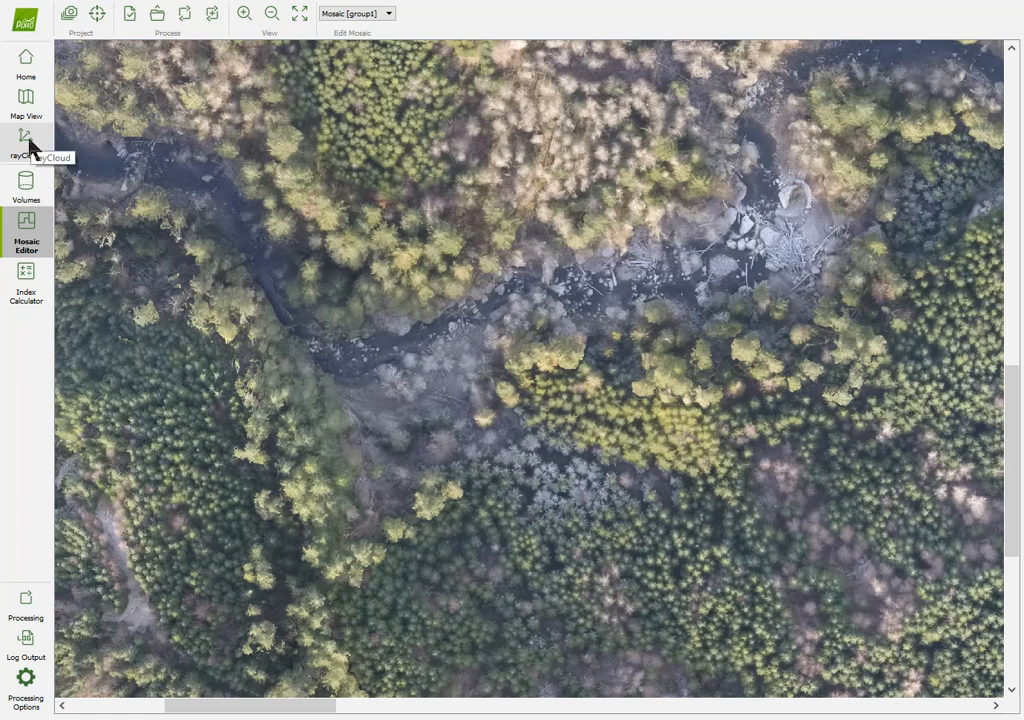